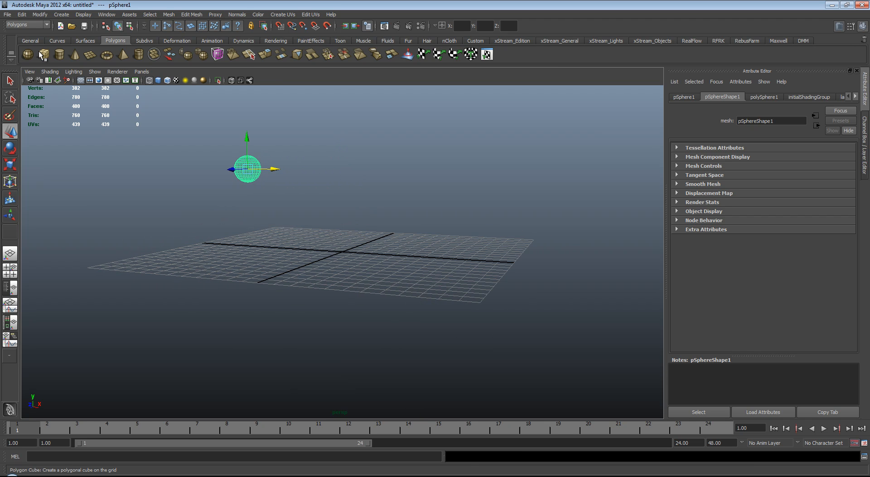
Create a polygon cube from the shelf.
left_click(38, 56)
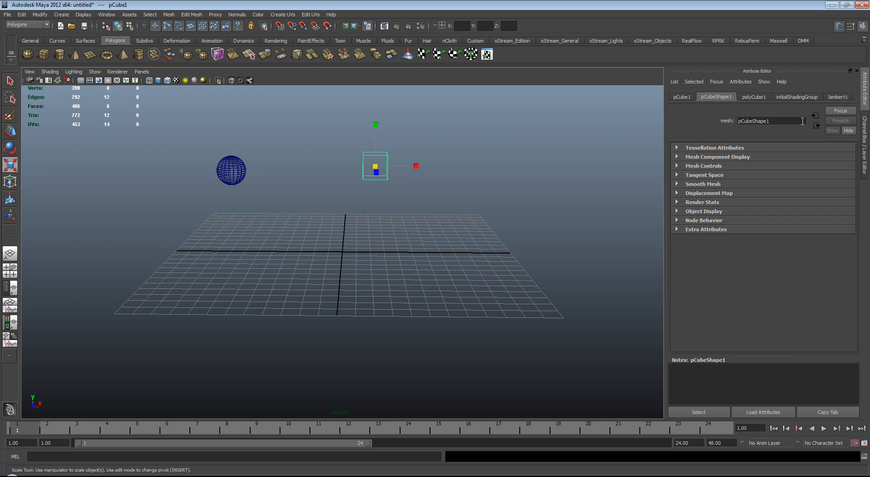
Set polyCube1's subdivisions width, height and depth to 5 in the Channel Box.
left_click(681, 96)
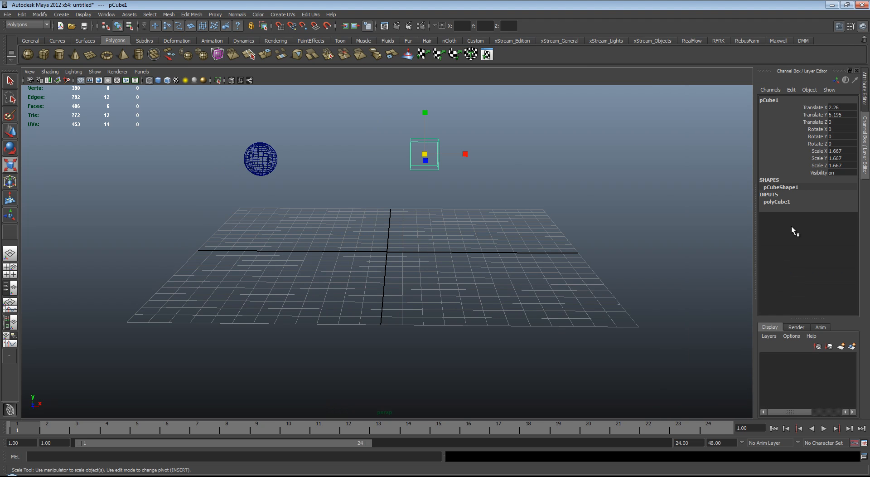
left_click(777, 202)
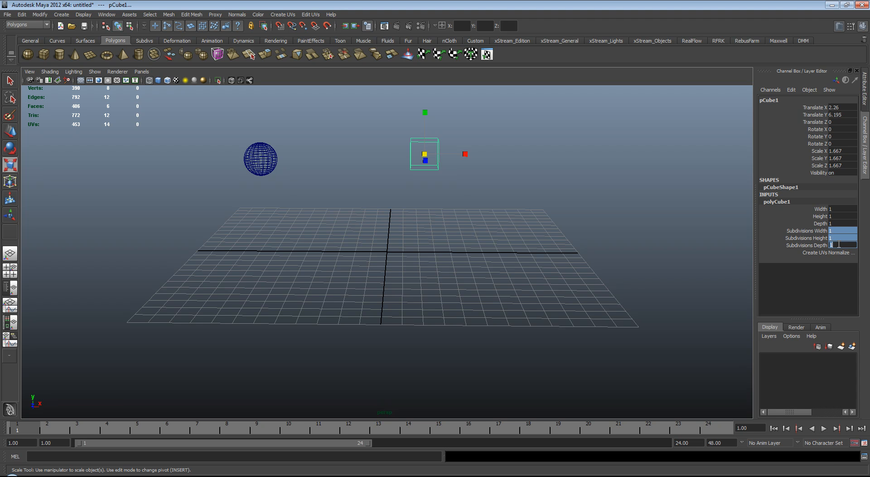
type("5")
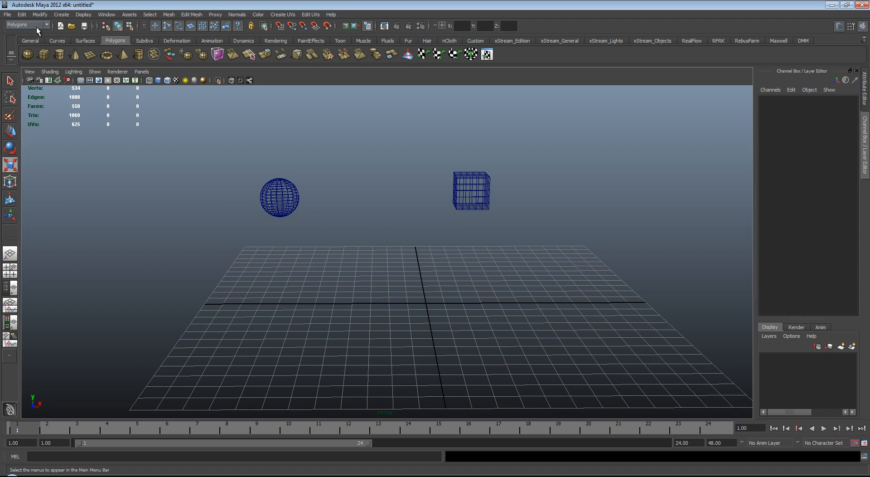
Switch to the nDynamics menu set and create an nParticle emitter at the origin.
left_click(25, 24)
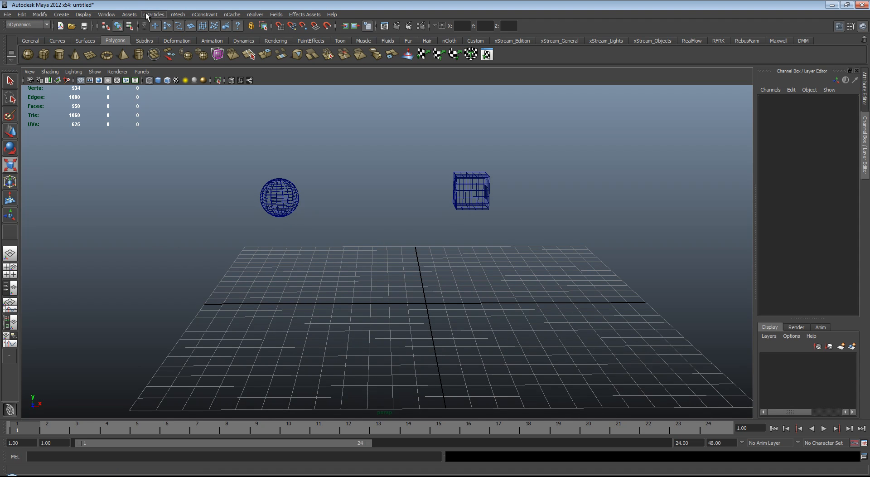
left_click(153, 14)
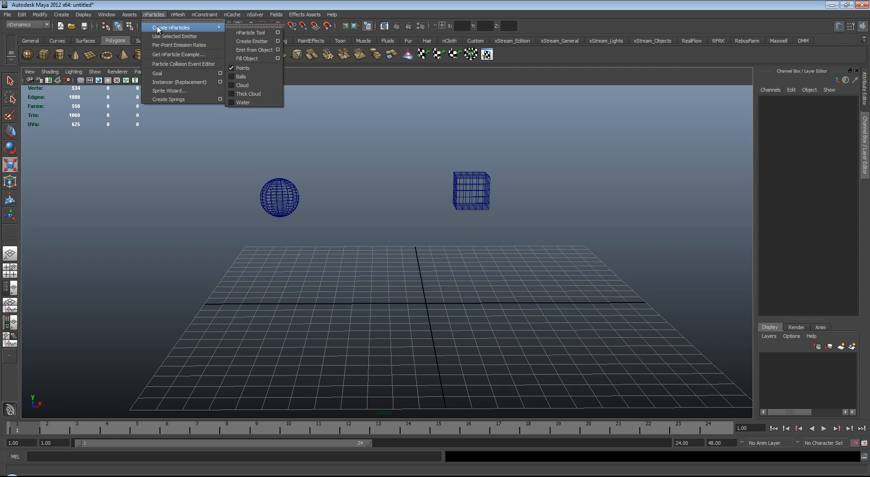
mouse_move(250, 32)
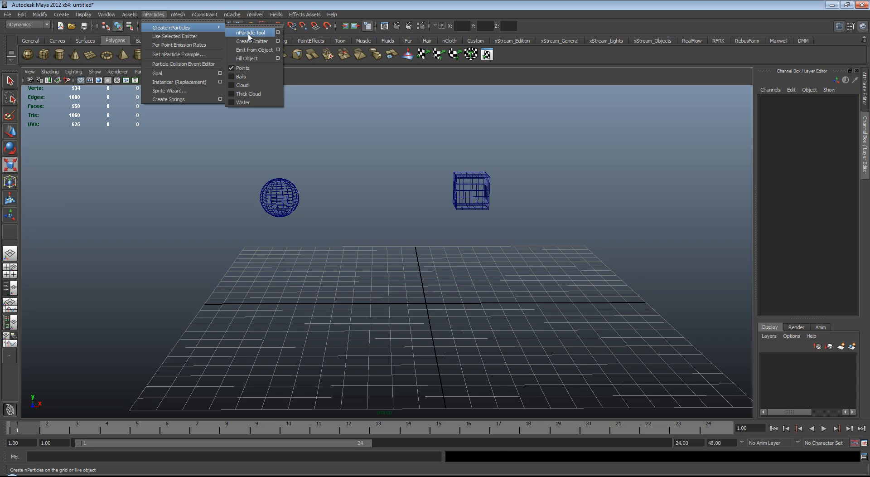
left_click(253, 41)
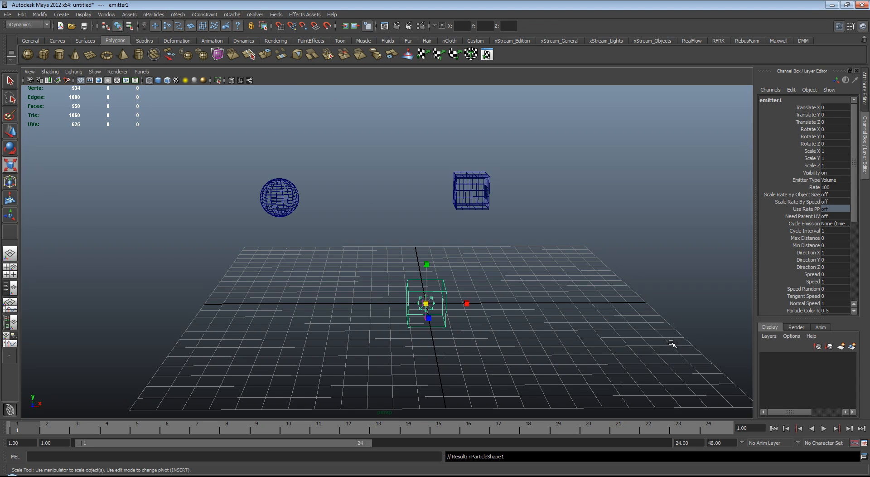
left_click(818, 429)
type("1")
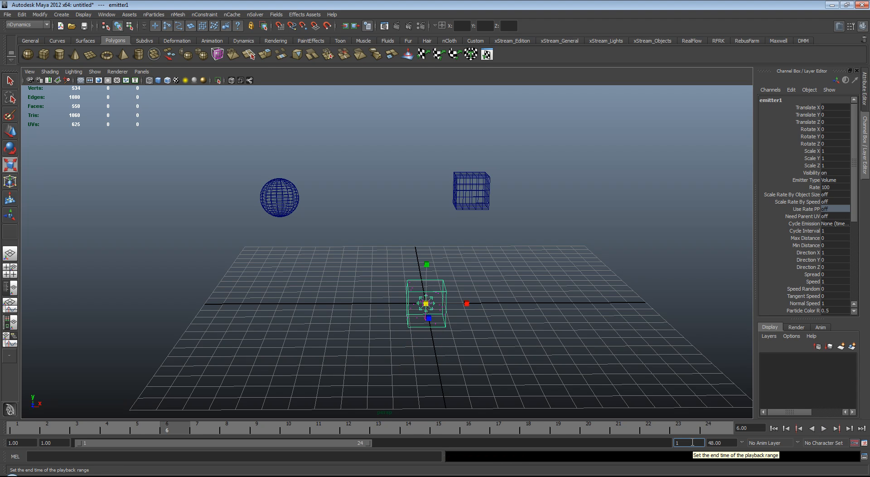
Set the playback end frame to 400 and orbit to watch particles fall.
type("400.00")
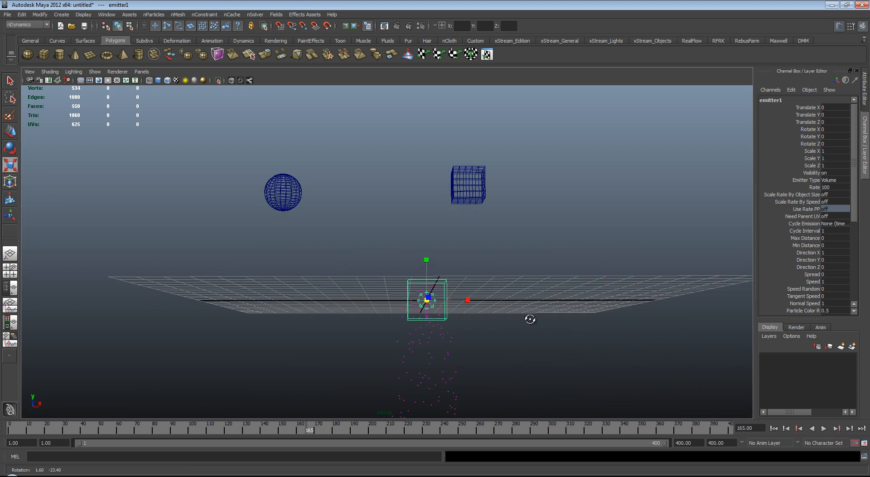
left_click_drag(530, 319, 506, 318)
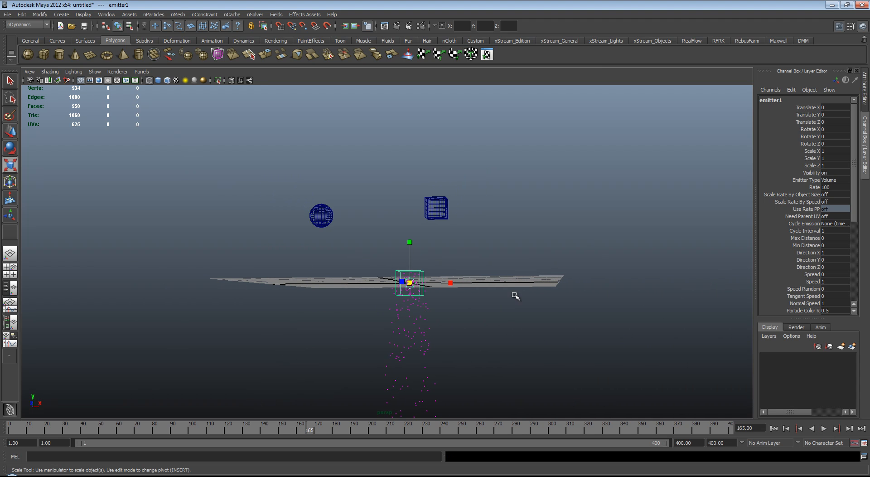
mouse_move(441, 260)
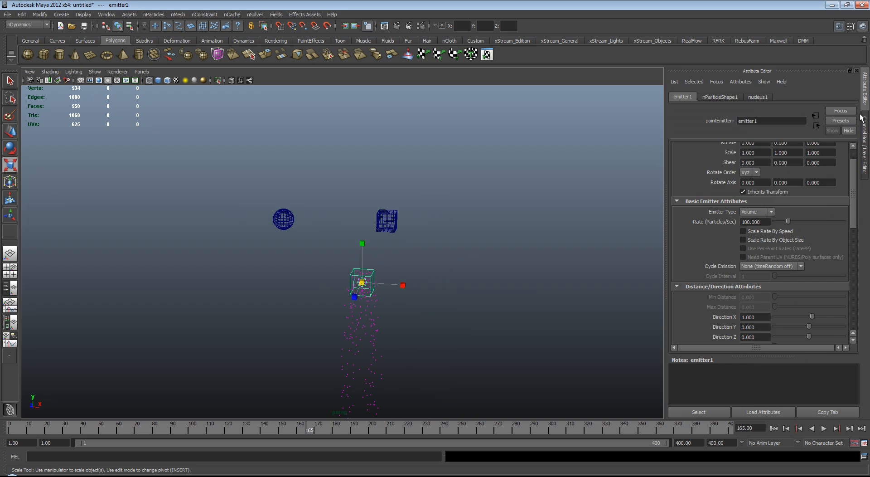
mouse_move(744, 98)
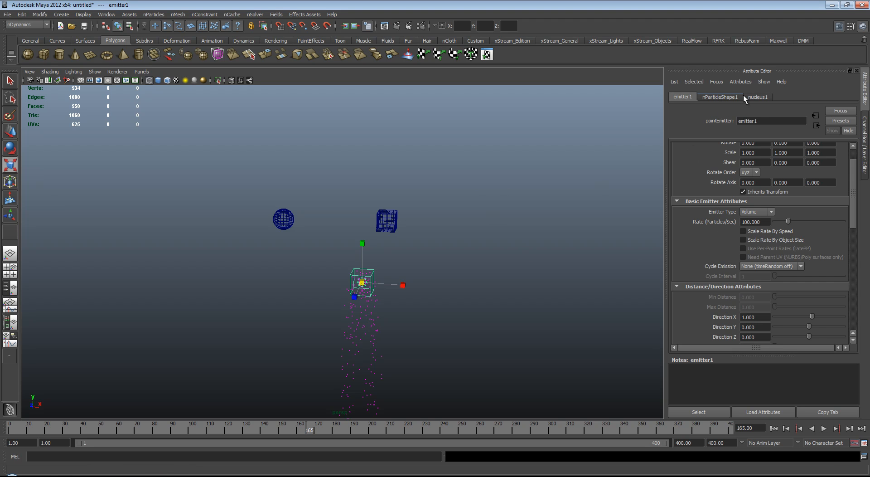
Enable Ignore Solver Gravity on nParticleShape1 and preview the particle cloud.
left_click(758, 96)
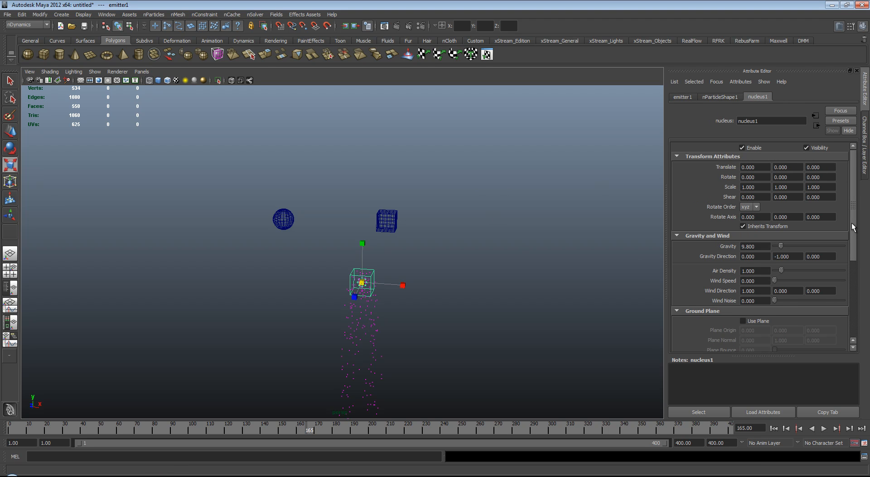
scroll("down", 3)
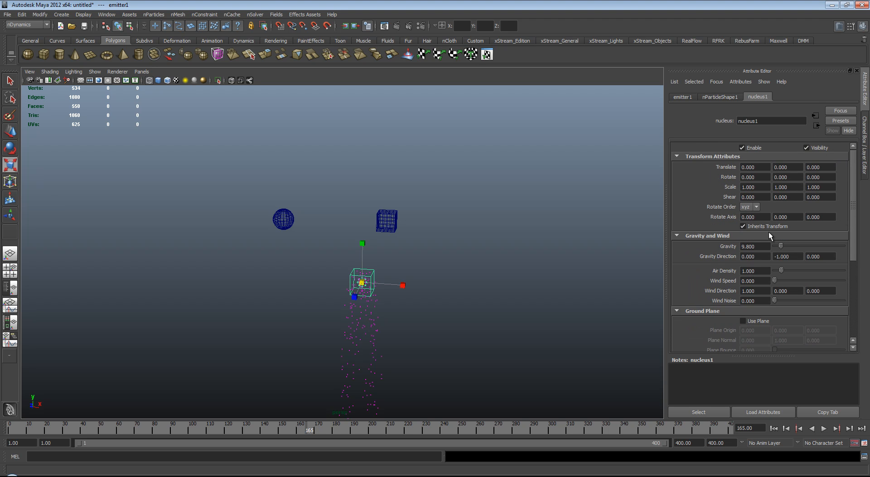
left_click(720, 96)
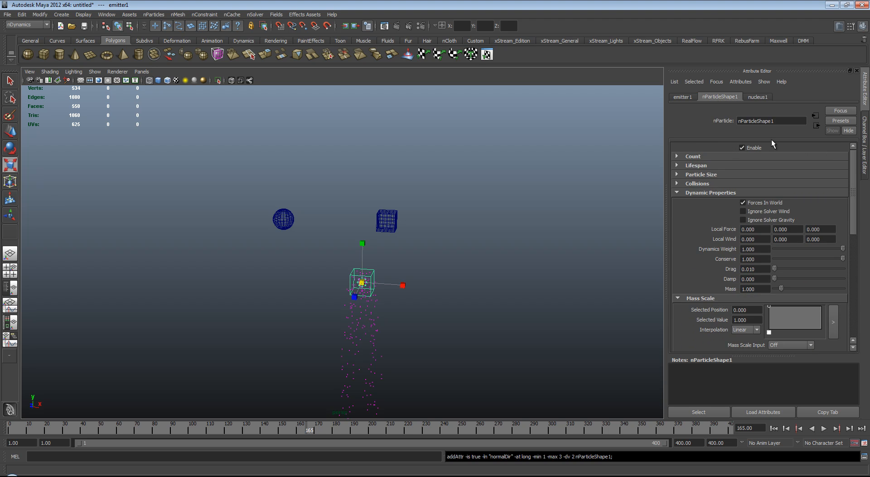
mouse_move(753, 194)
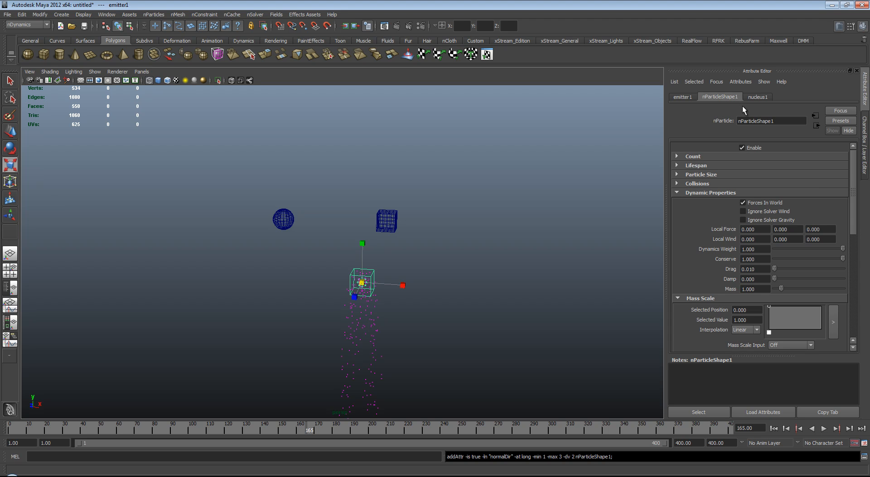
left_click(743, 219)
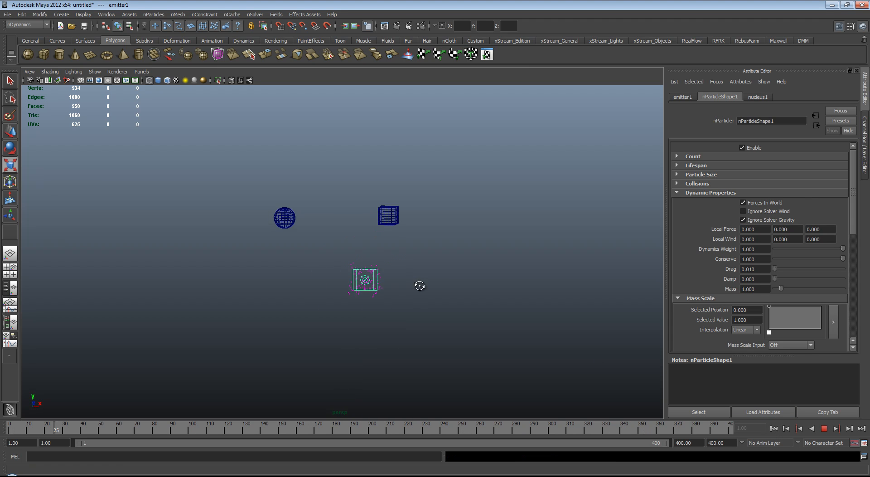
left_click(822, 428)
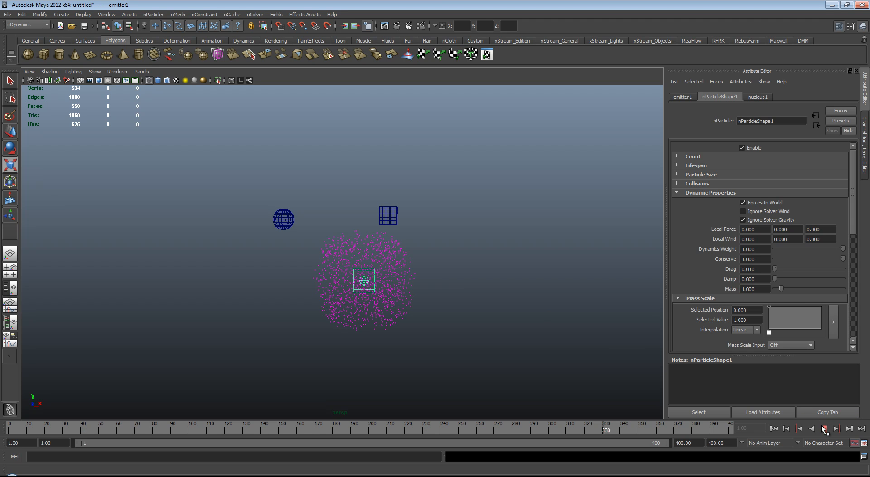
left_click(49, 72)
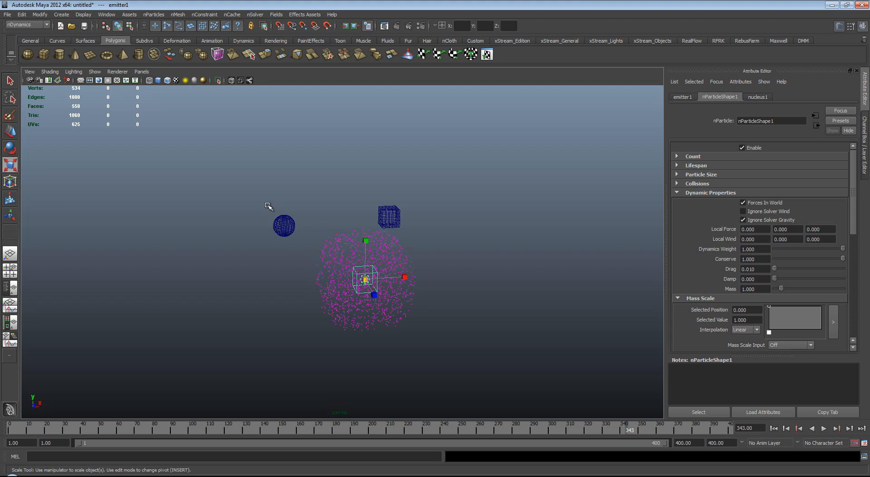
Move the cube to the upper right of the cloud and nudge the particles right.
left_click_drag(269, 205, 258, 216)
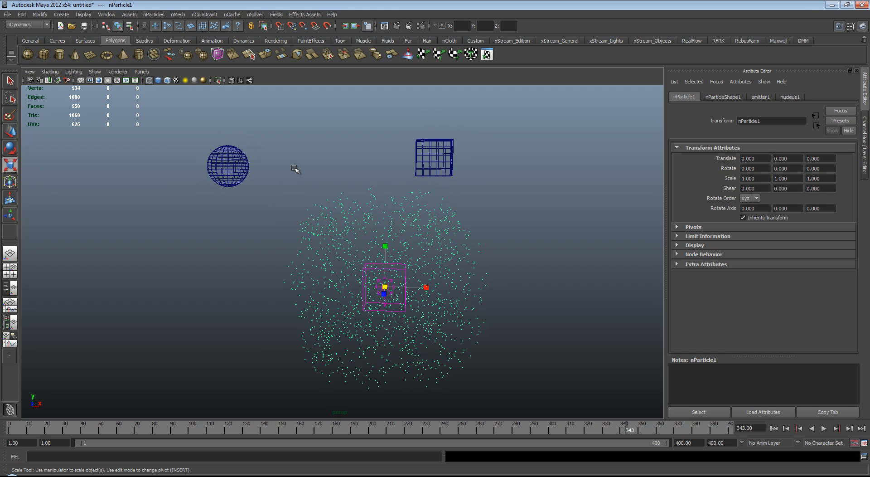
mouse_move(427, 295)
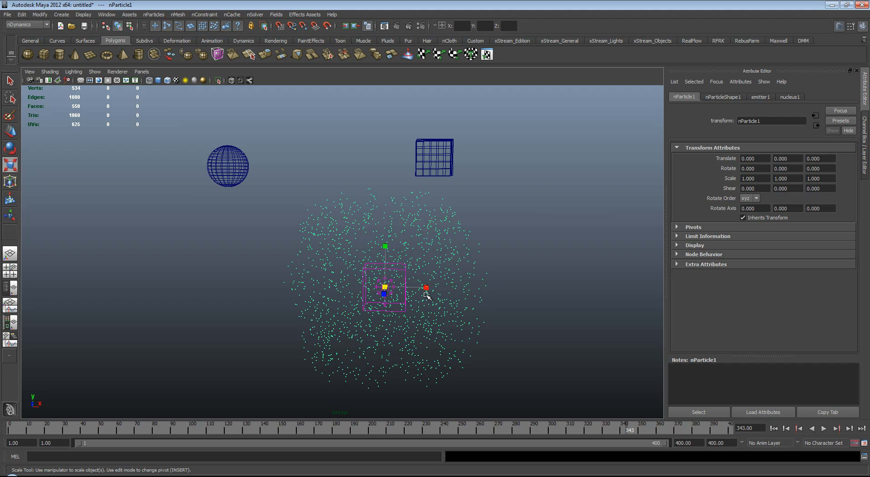
mouse_move(369, 259)
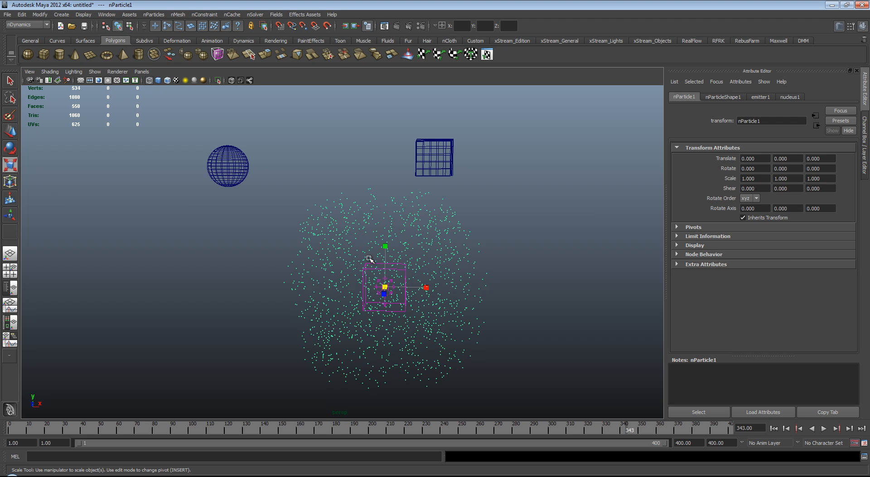
mouse_move(246, 197)
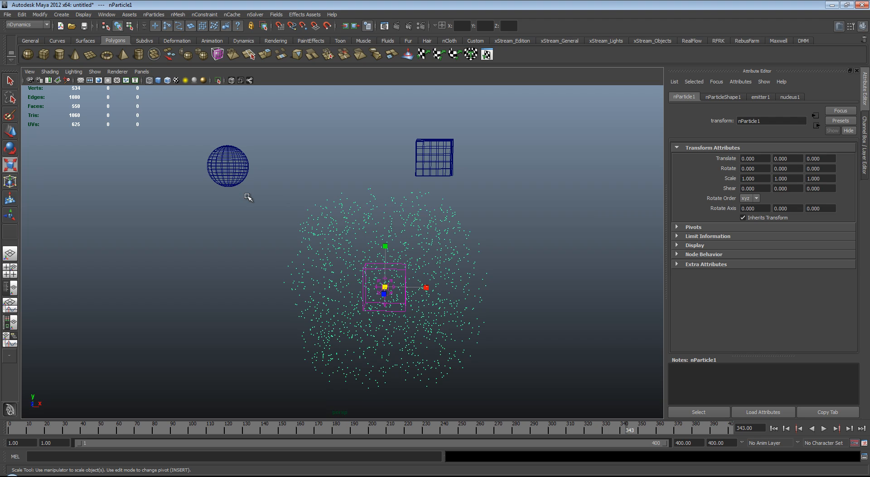
mouse_move(242, 130)
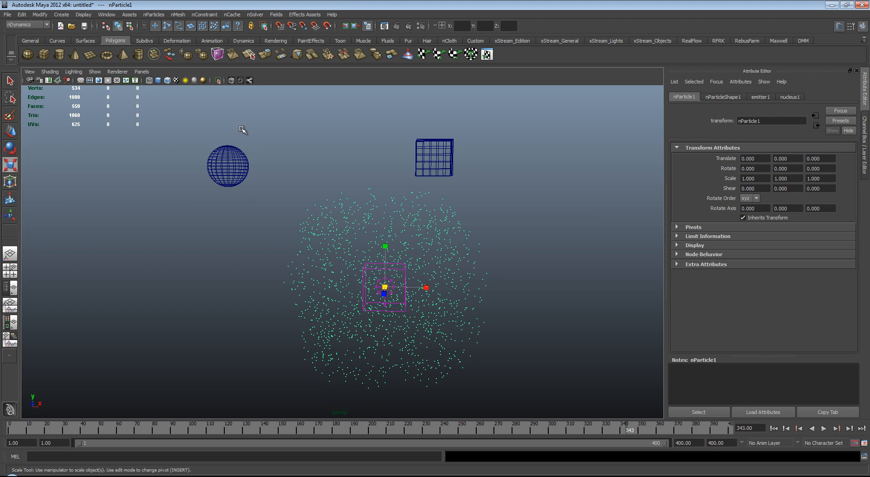
mouse_move(230, 137)
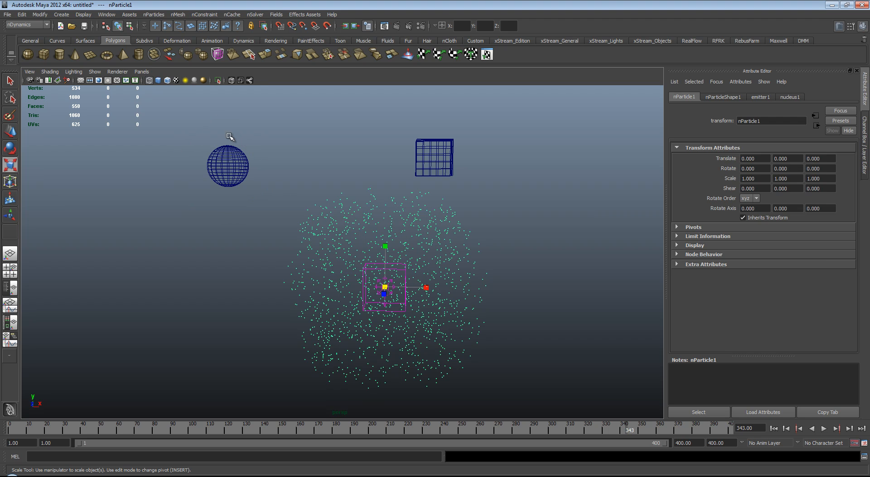
mouse_move(228, 168)
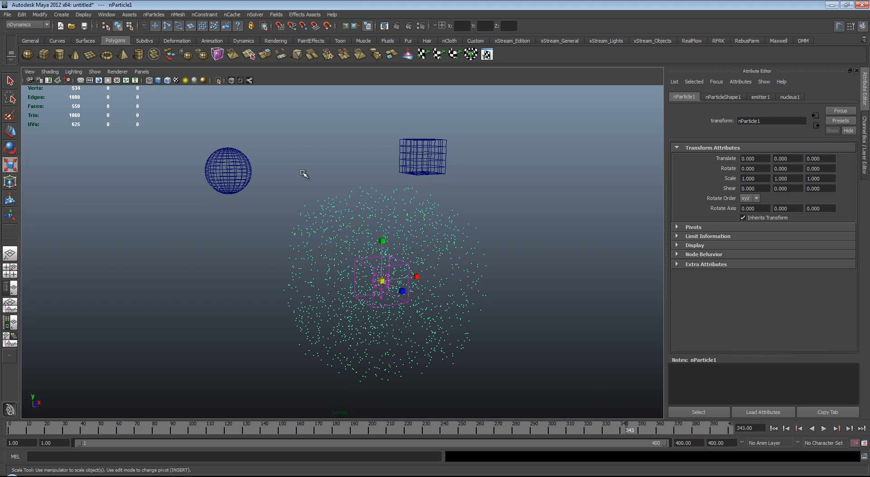
mouse_move(402, 265)
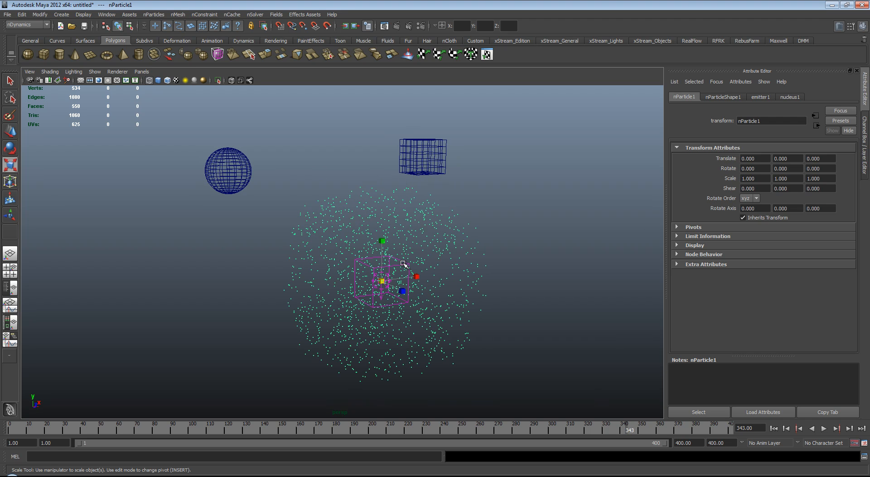
mouse_move(247, 173)
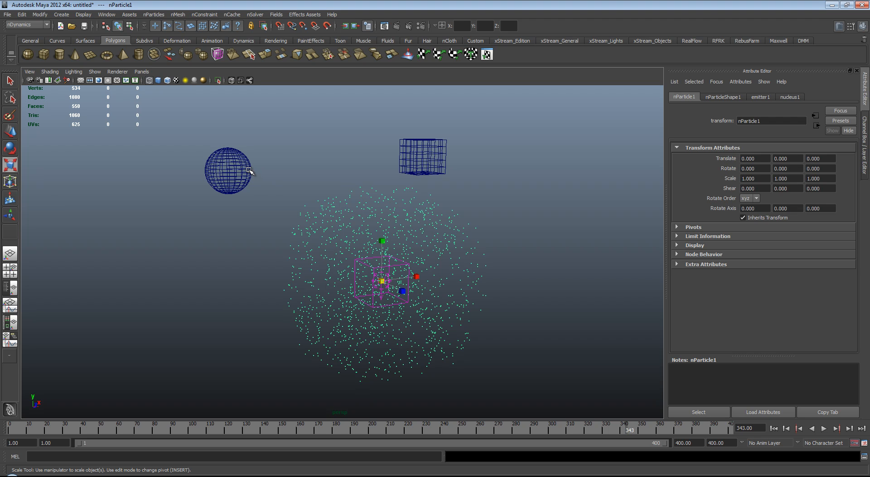
mouse_move(406, 161)
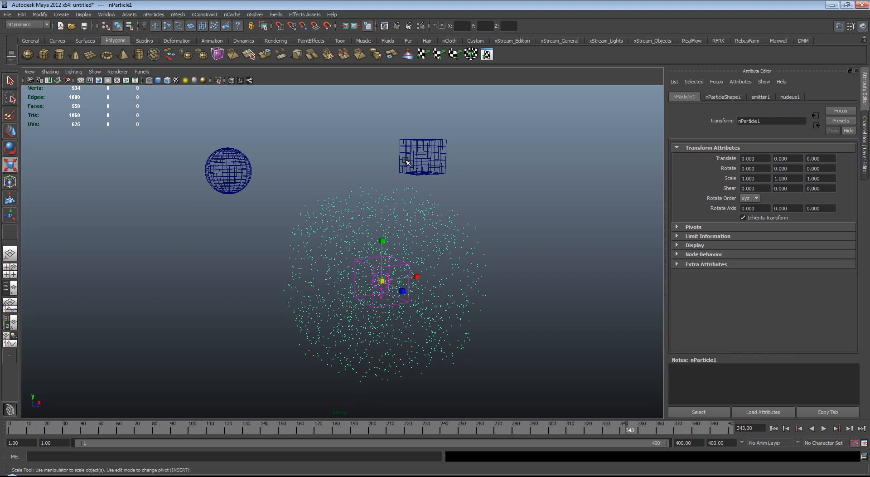
mouse_move(365, 161)
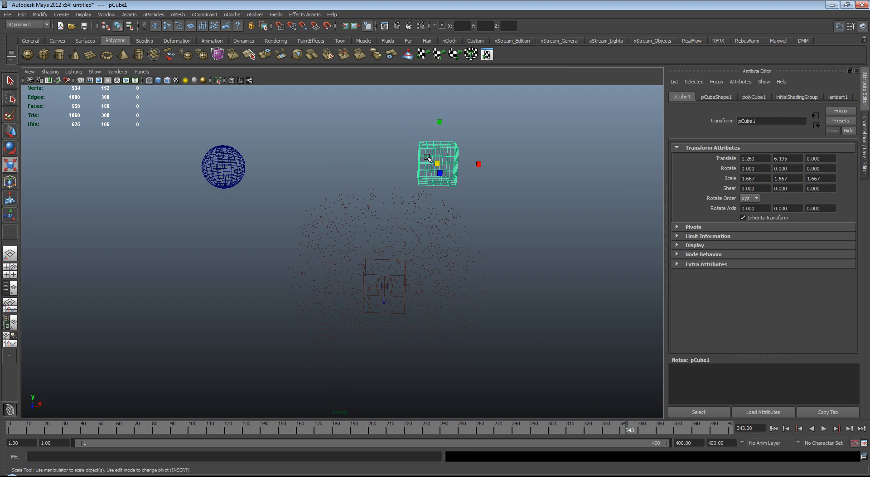
left_click_drag(438, 163, 225, 162)
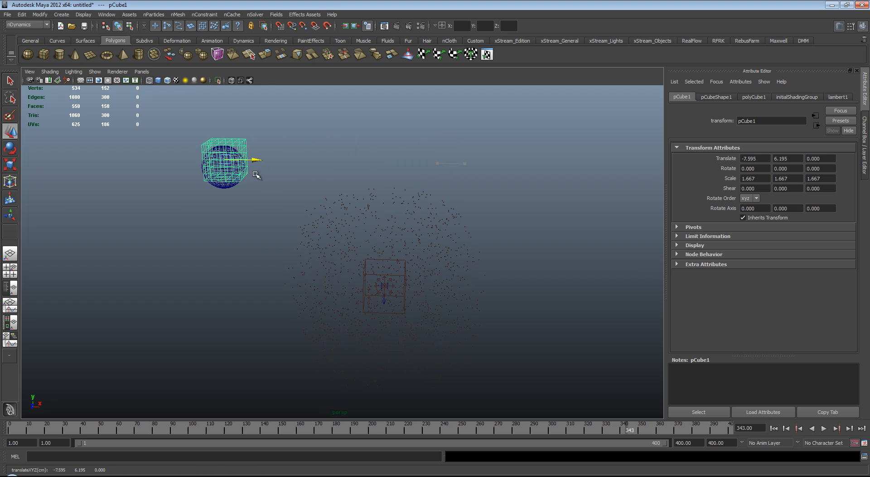
left_click_drag(256, 161, 229, 135)
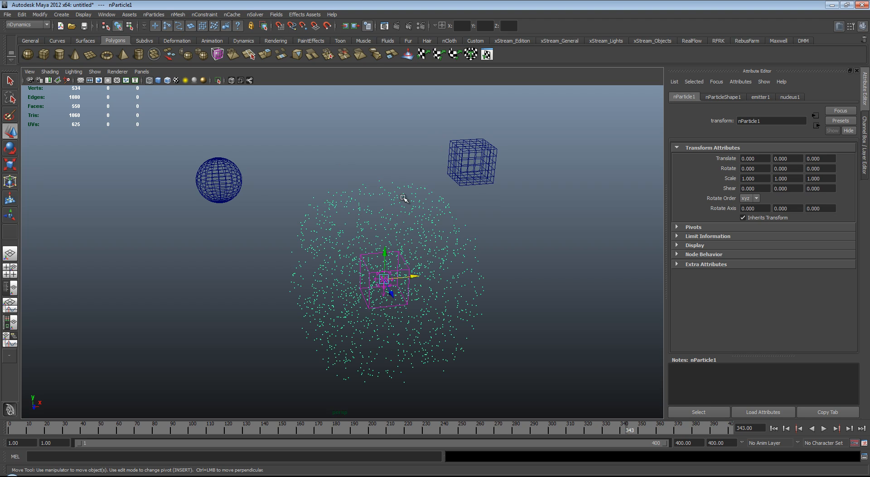
left_click_drag(403, 198, 364, 191)
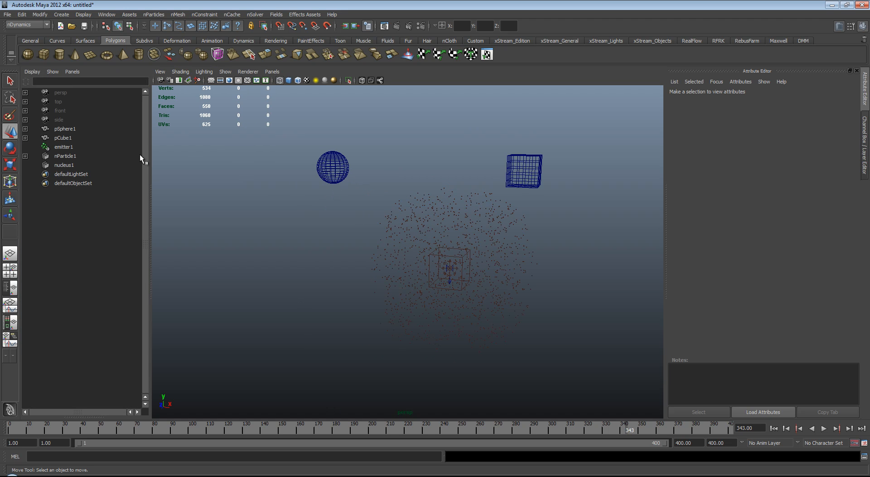
Select nParticle1 and pCube1 together in the Outliner.
left_click(64, 156)
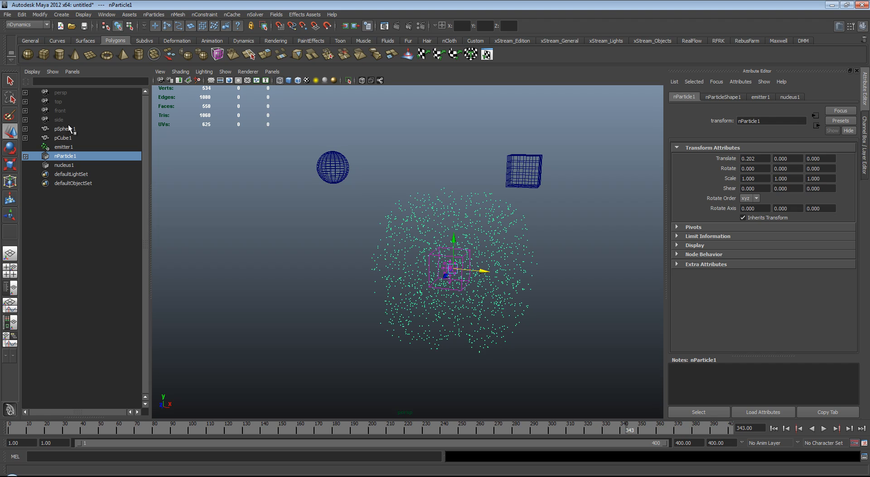
left_click(59, 137)
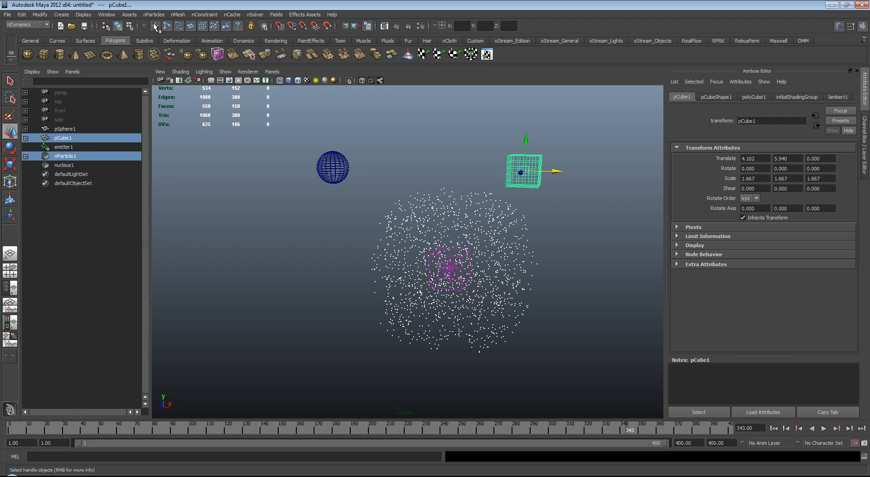
Create a cube goal for the particles with goal weight 0.5.
left_click(153, 15)
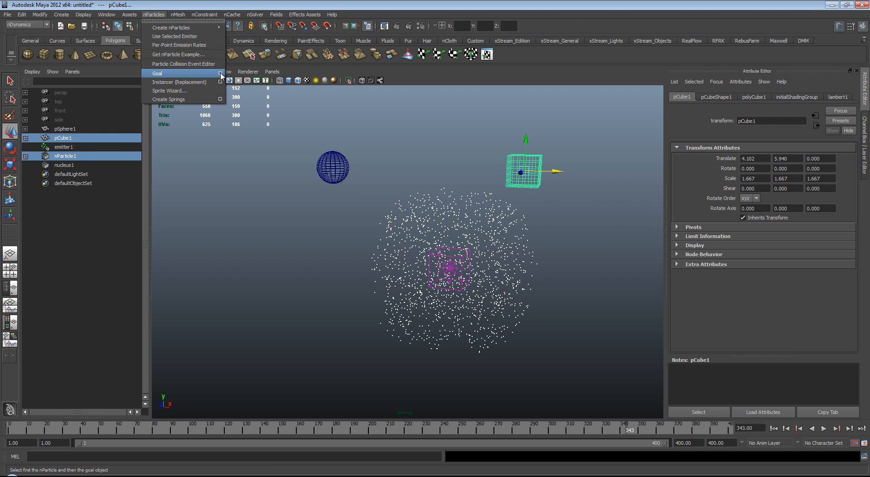
left_click(220, 74)
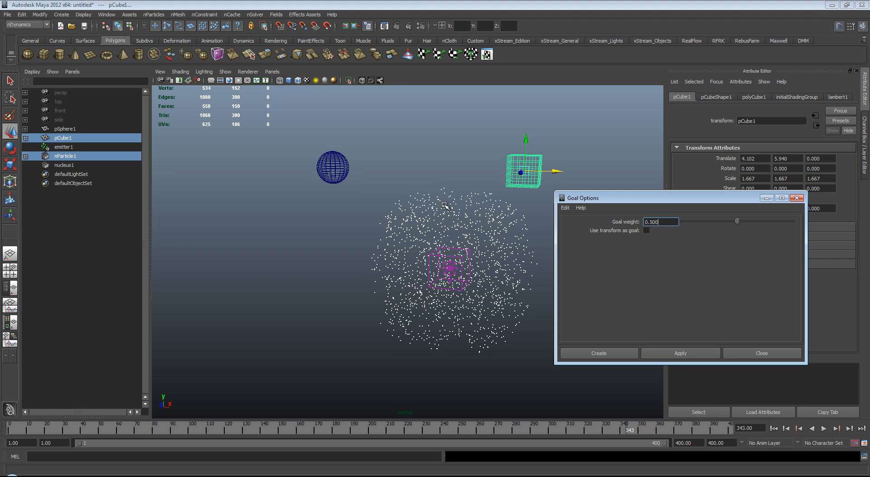
mouse_move(382, 163)
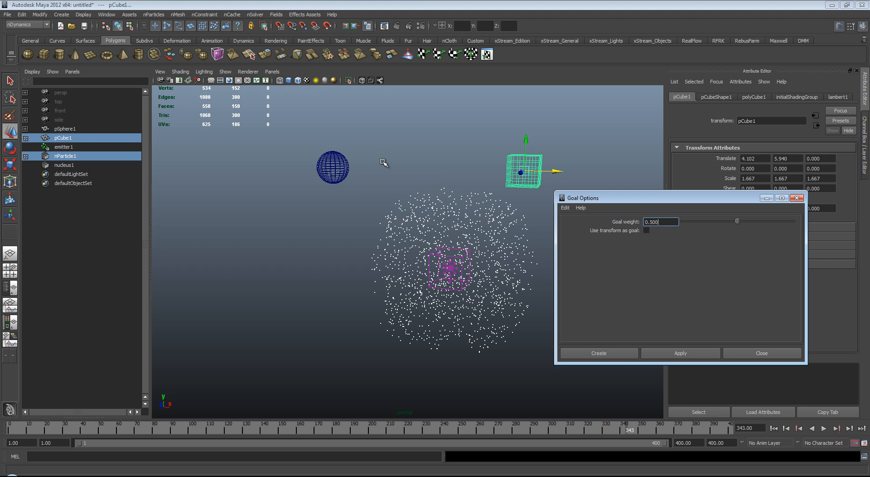
mouse_move(673, 231)
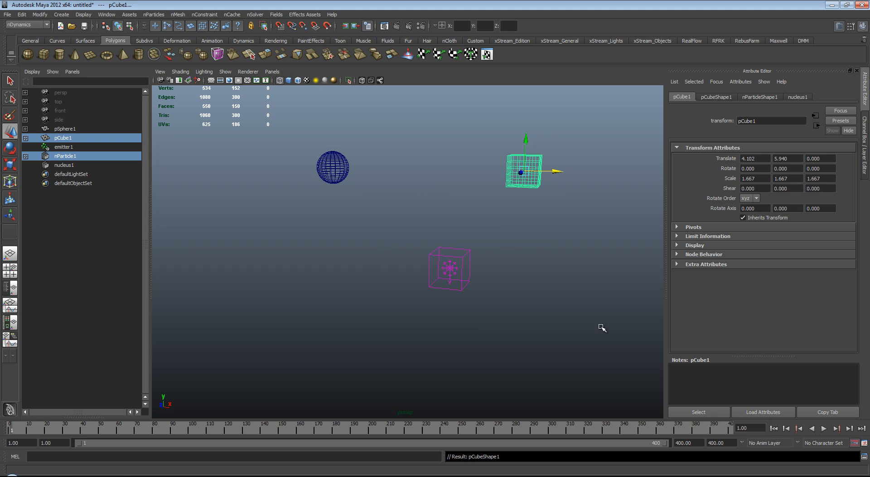
left_click(828, 428)
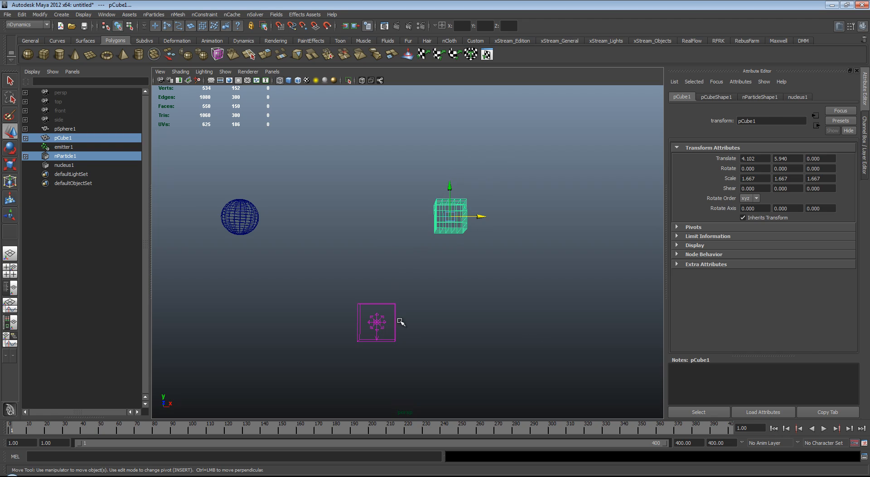
Locate the pCubeShape1 goal weight on the particles and preview the simulation.
left_click(63, 146)
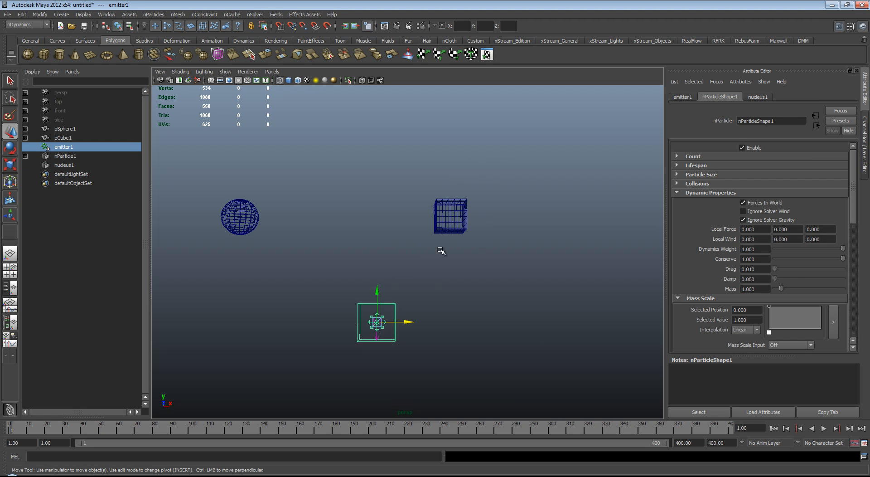
mouse_move(727, 244)
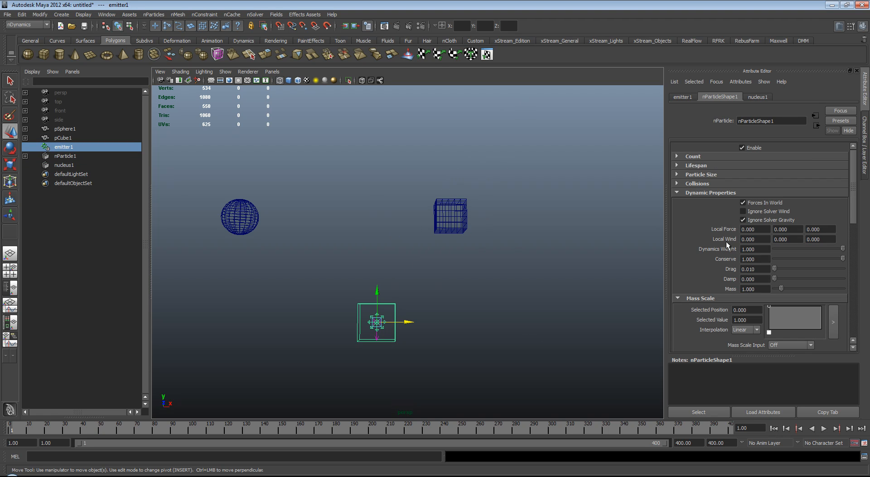
scroll("down", 3)
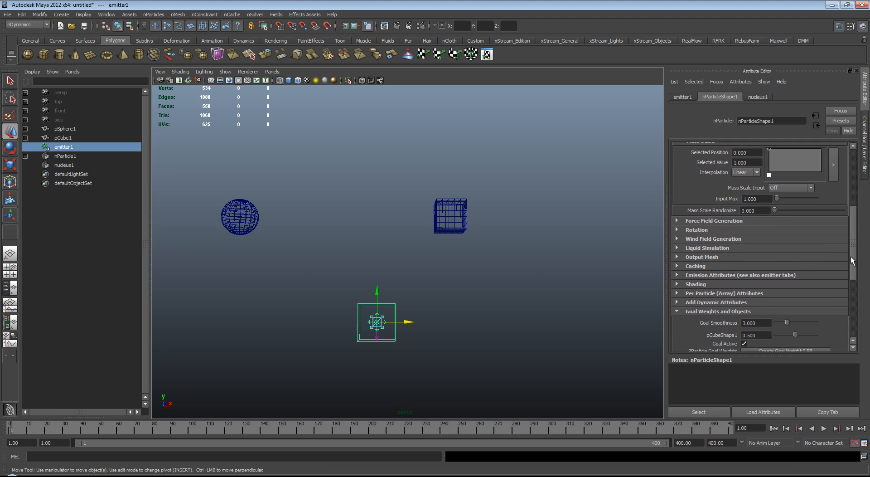
scroll("down", 3)
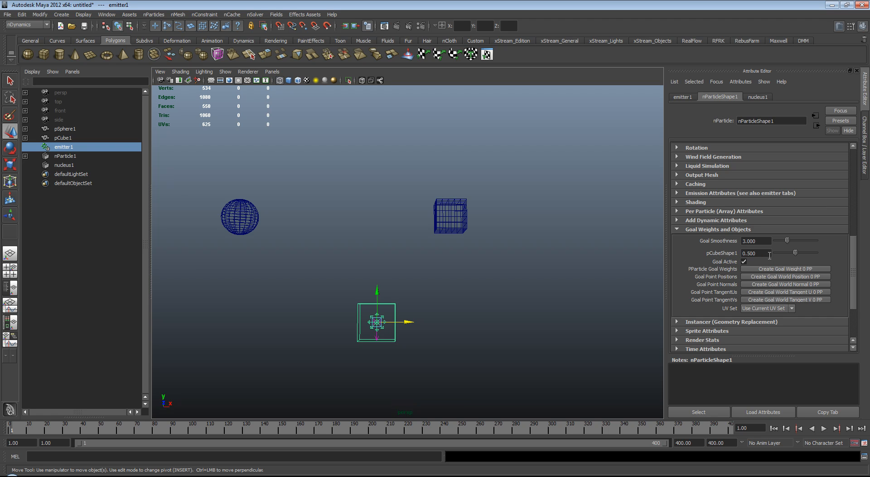
left_click(755, 252)
type("0.100")
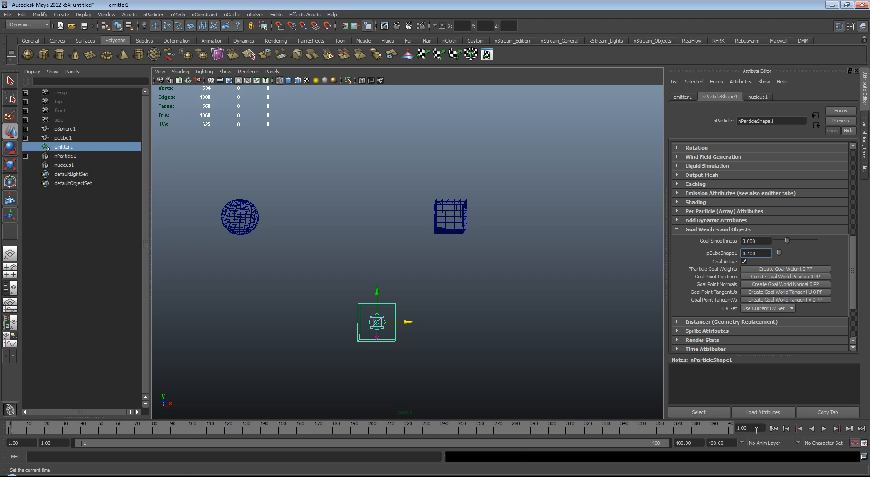
left_click(832, 429)
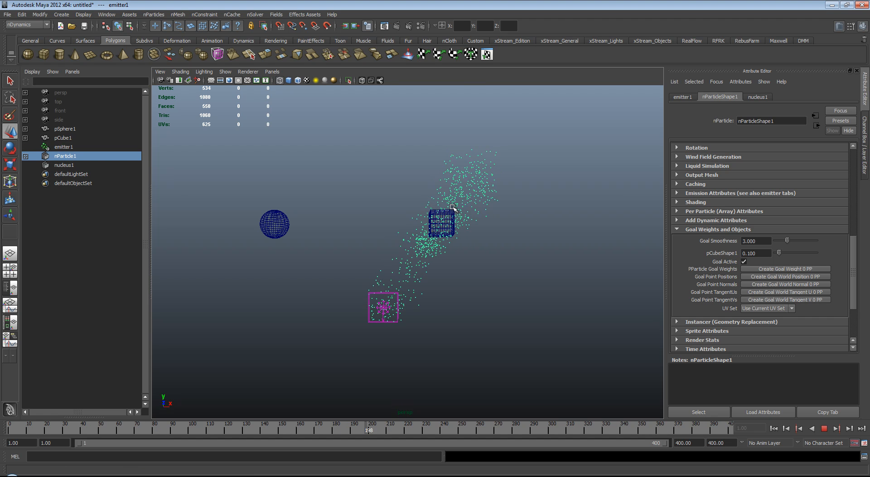
left_click(831, 430)
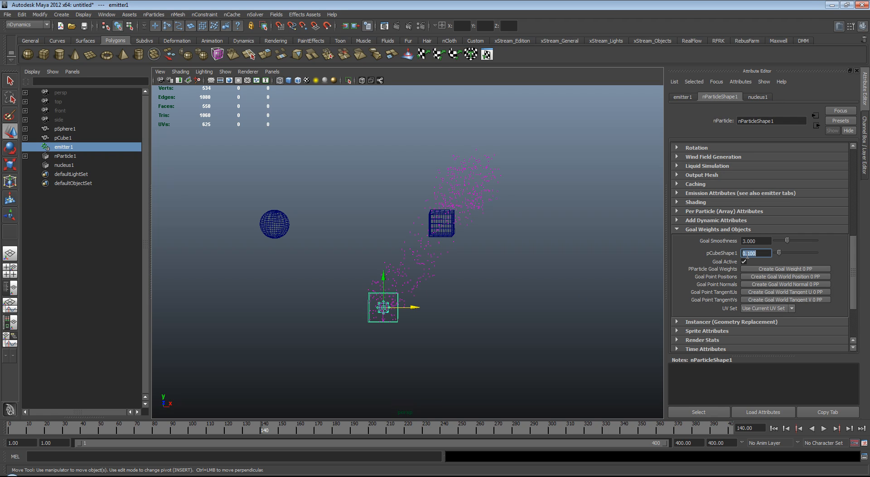
Set the cube goal weight to 0.1 and replay from the start.
left_click(833, 428)
type("1.00")
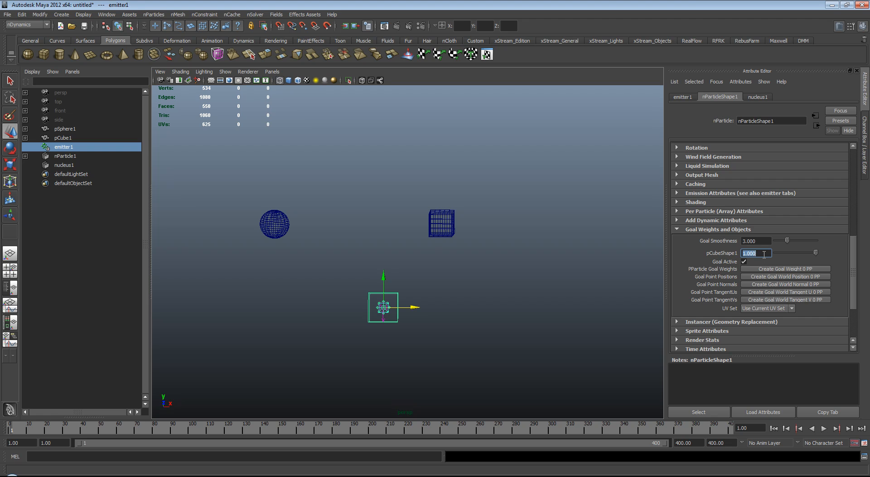
type("0.100")
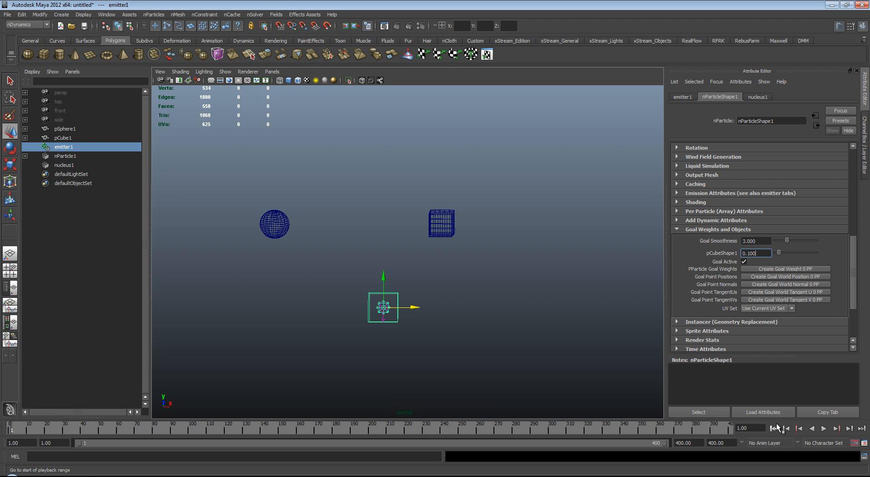
left_click(826, 428)
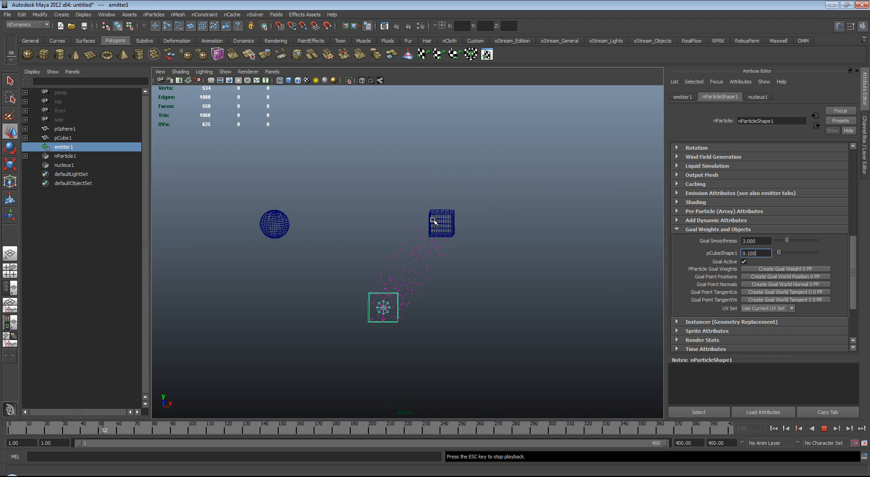
left_click(839, 429)
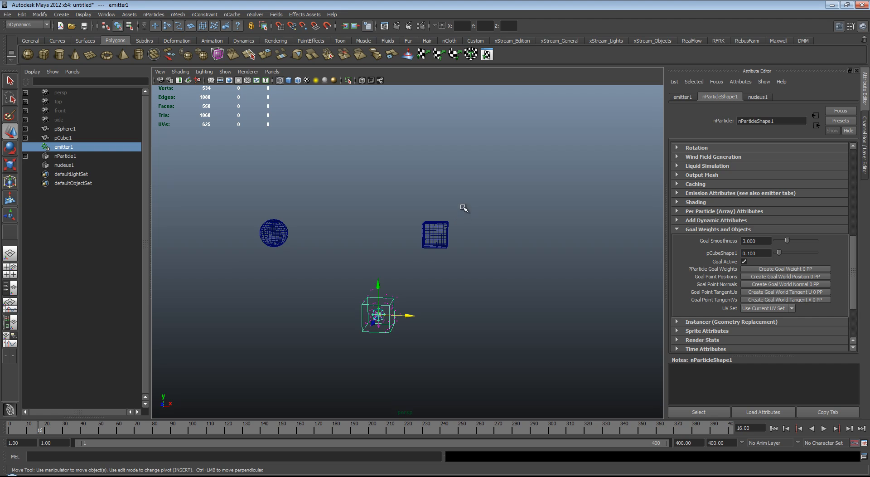
mouse_move(451, 248)
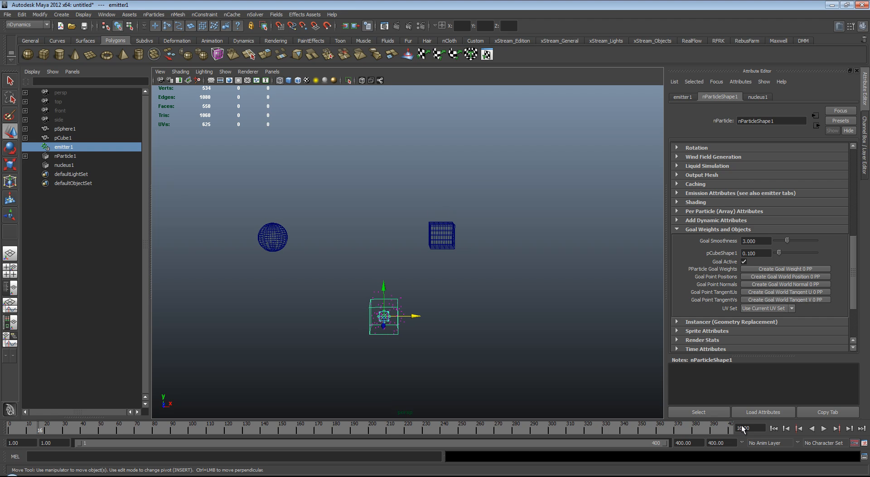
left_click(833, 428)
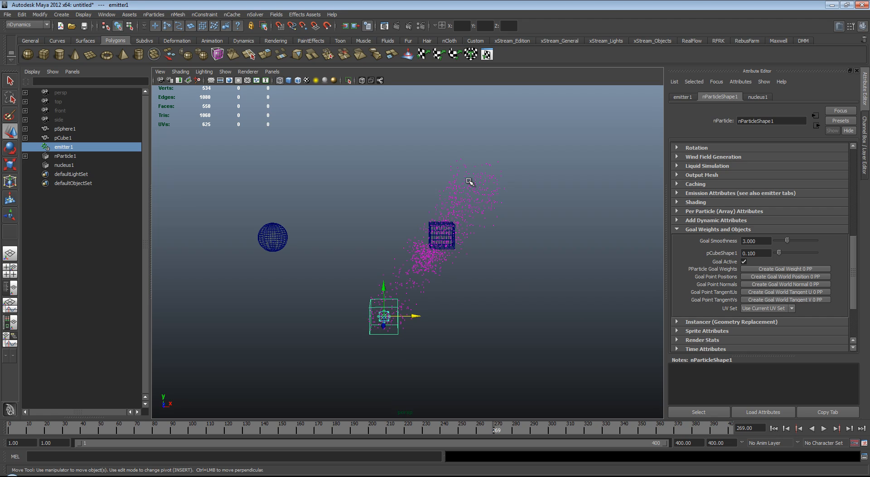
Try Conserve values 0.2 and 0.9 on nParticleShape1, playing back to compare.
left_click(65, 155)
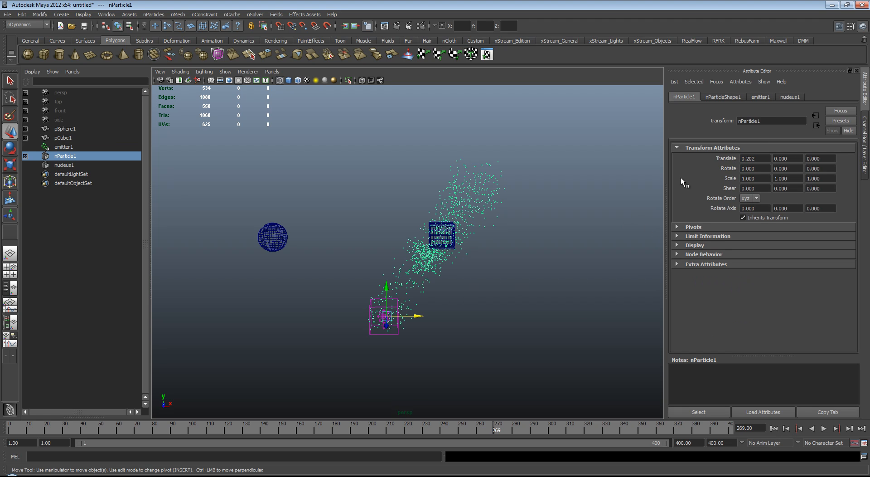
left_click(723, 97)
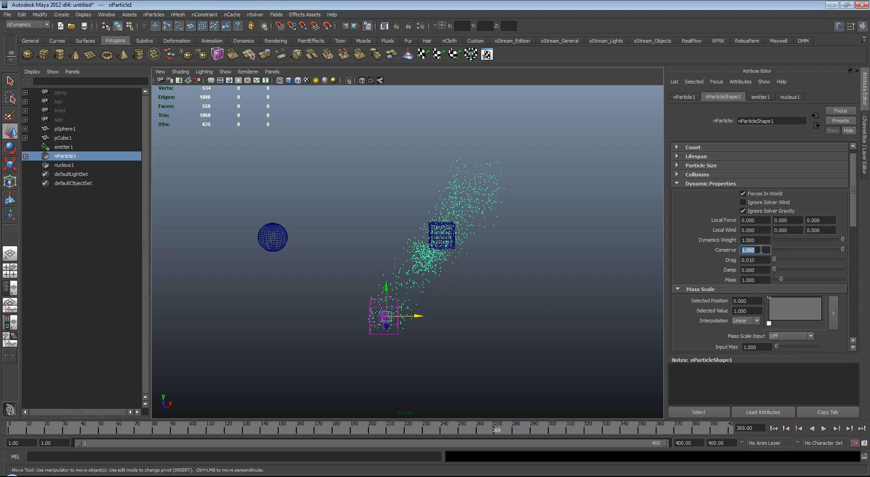
type("0.200")
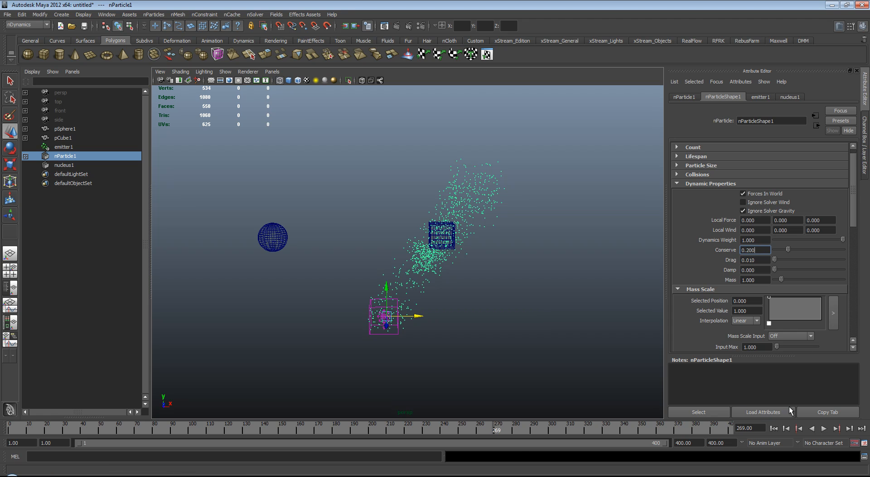
left_click(835, 429)
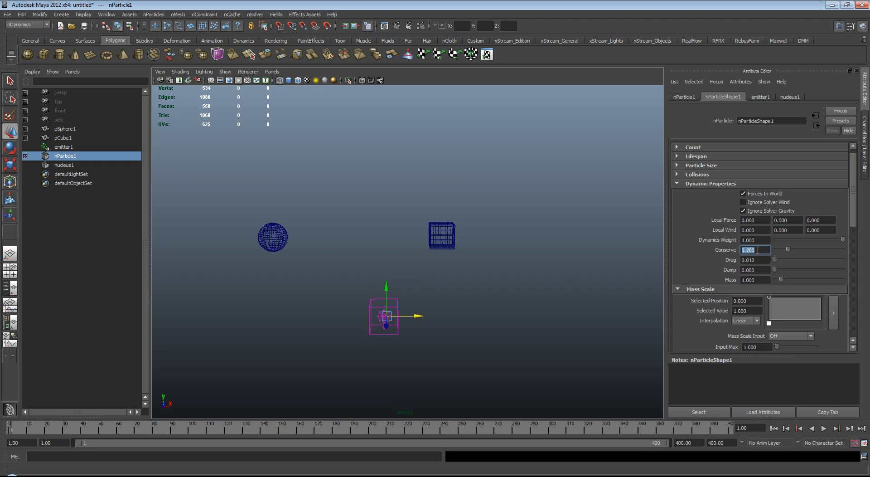
type("0.900")
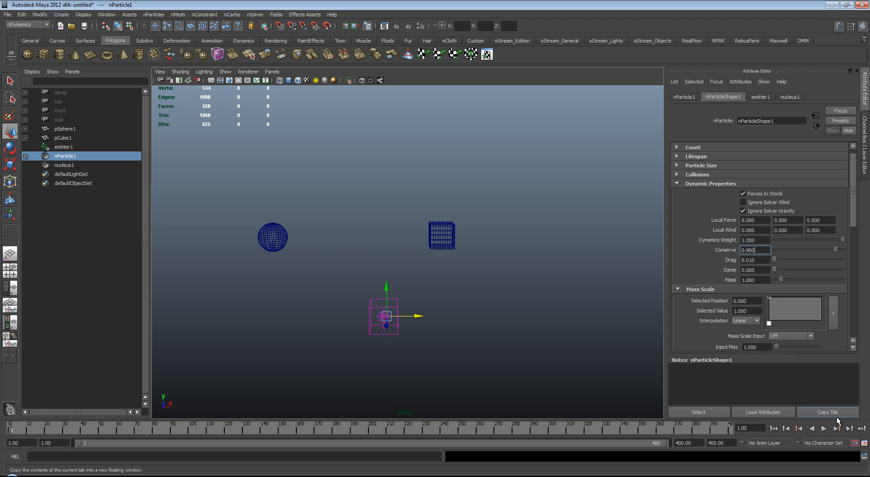
left_click(840, 430)
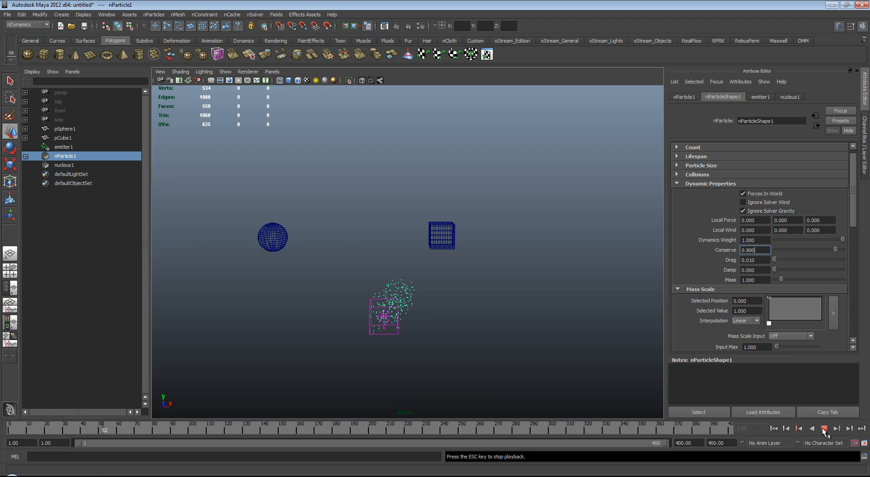
left_click(827, 429)
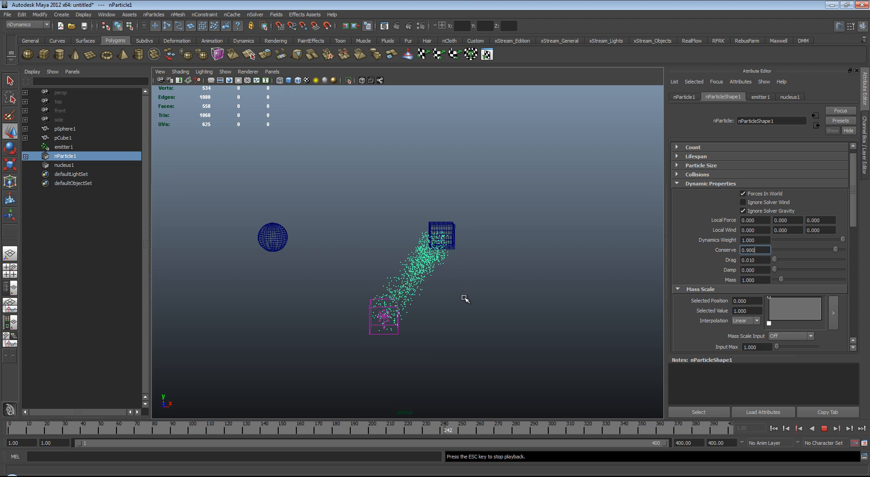
left_click(823, 428)
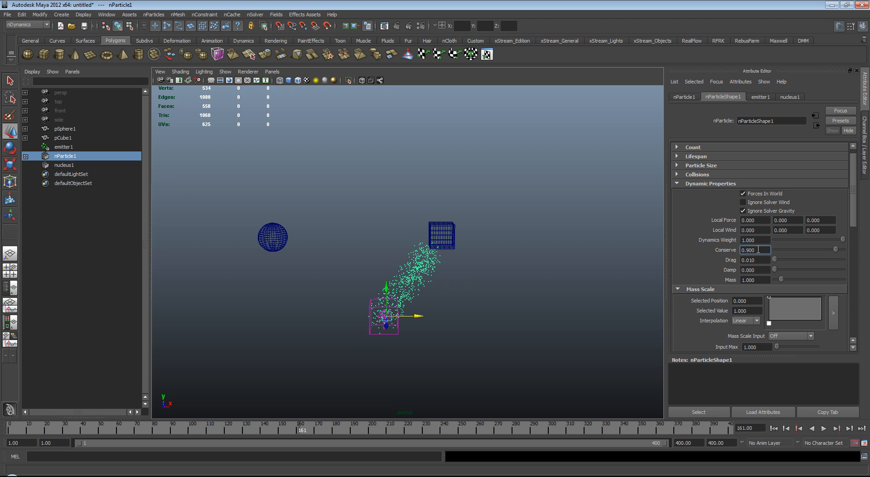
Set Conserve to 0.95 and rewind the timeline to frame one.
type("0.950")
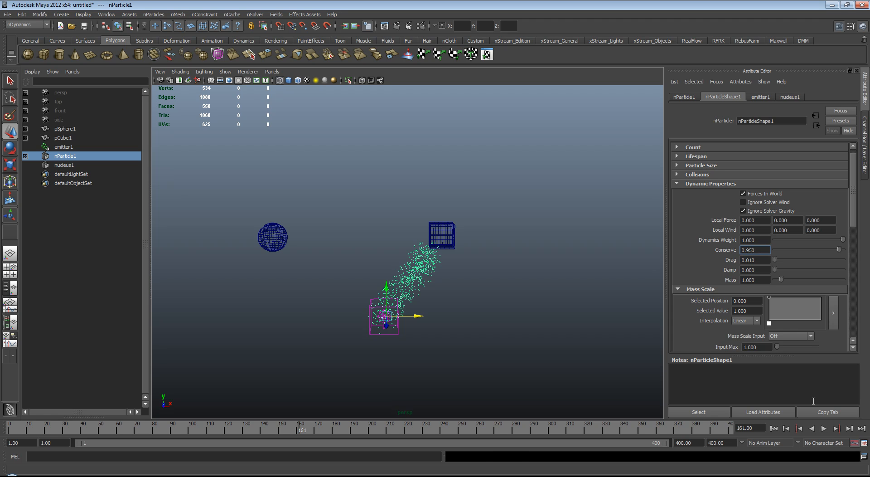
left_click(836, 429)
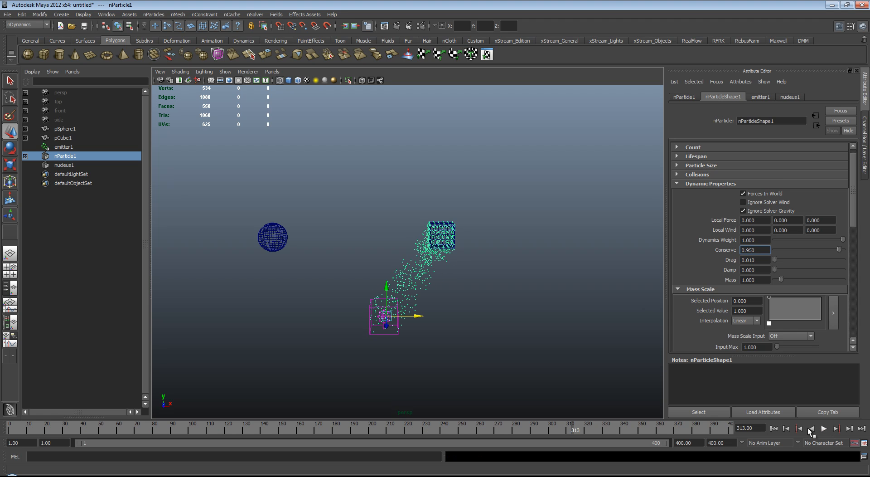
left_click(787, 428)
type("0.990")
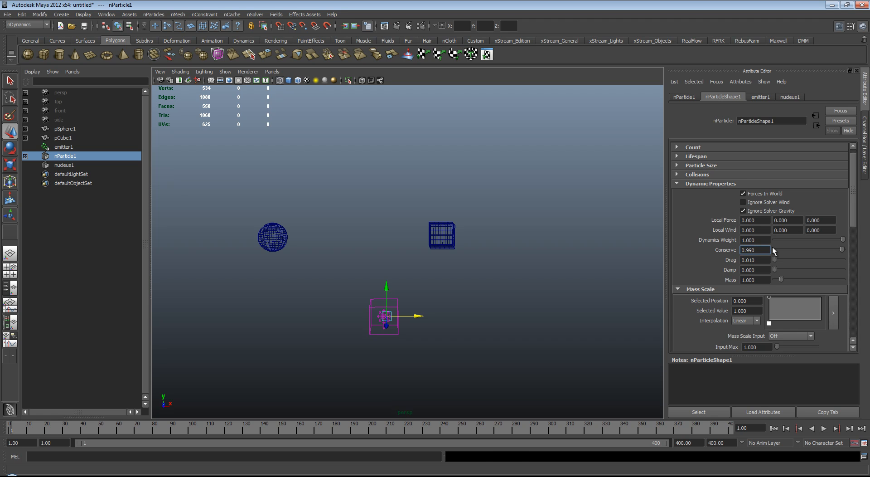
left_click(837, 429)
type("0.950")
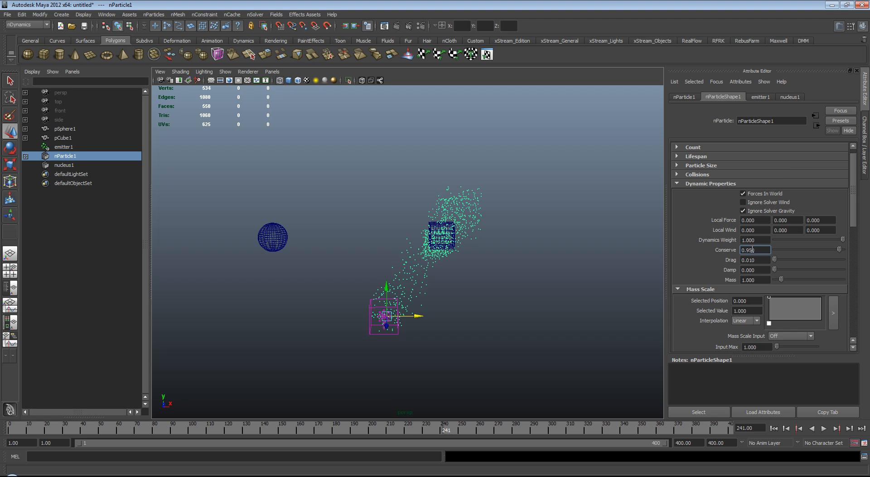
left_click(825, 429)
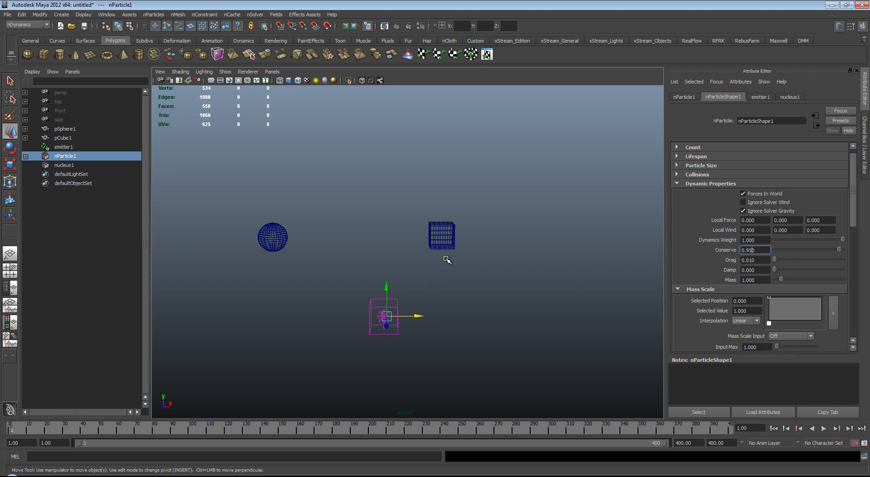
Key emitter1's Rate at 200 on frame 100, dropping to 0 by frame 150.
left_click(63, 146)
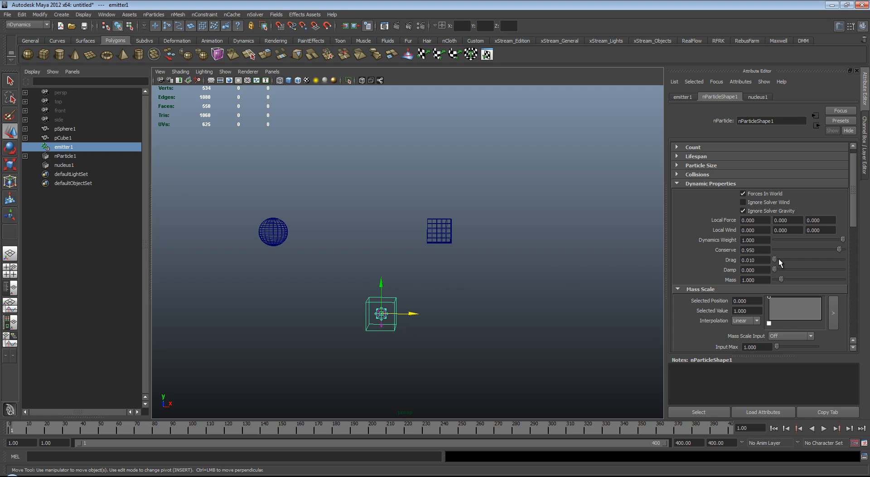
left_click(682, 97)
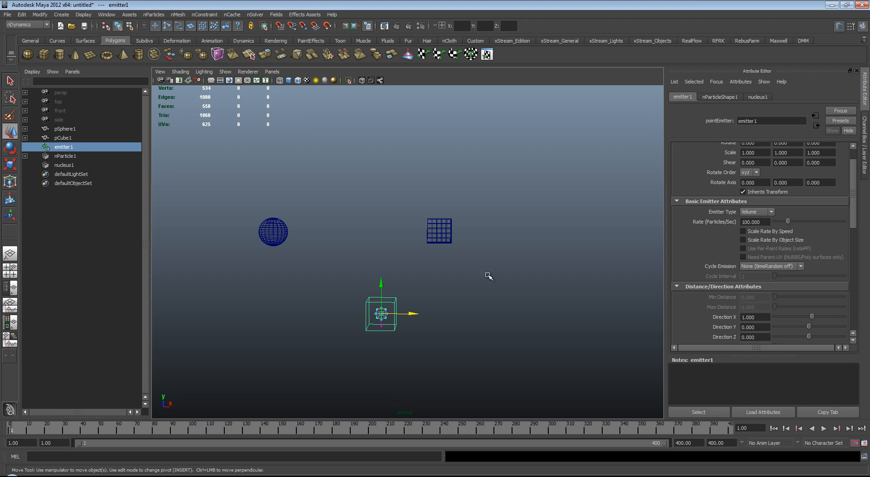
mouse_move(333, 384)
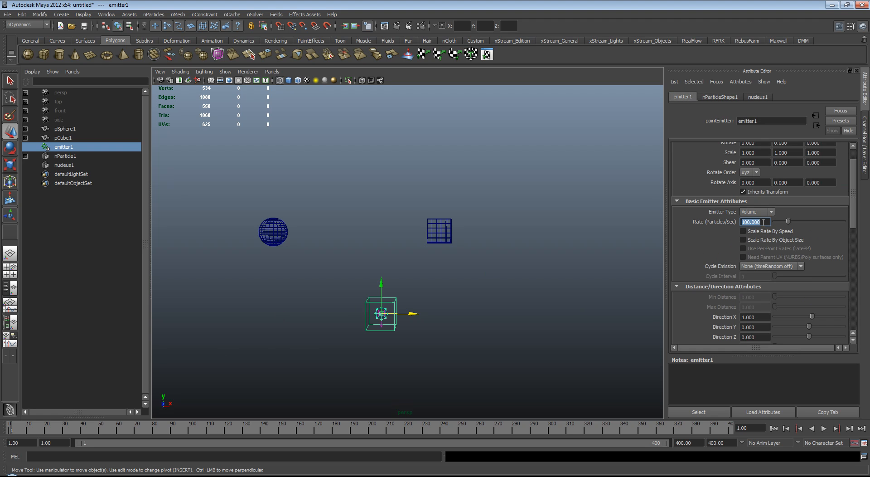
type("200.000")
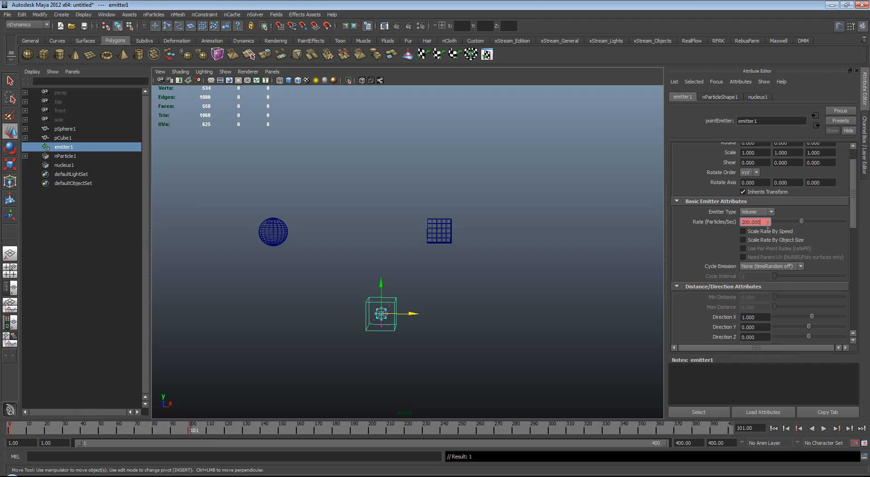
type("1")
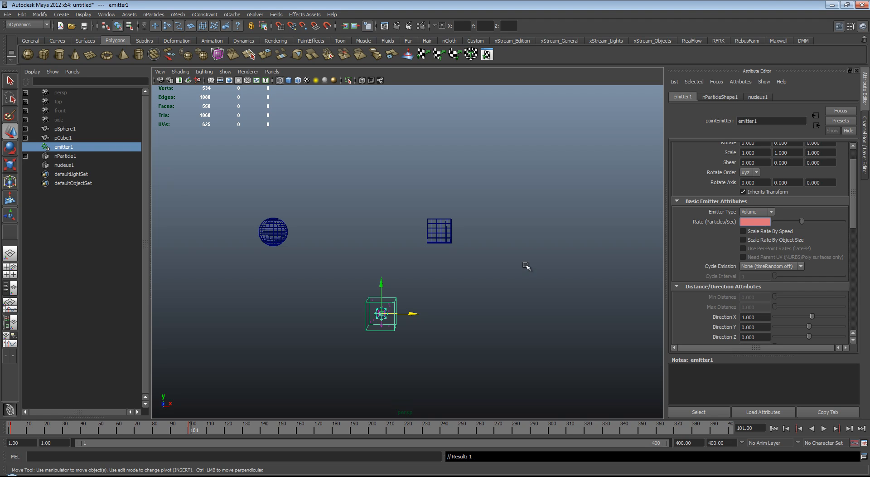
left_click(167, 427)
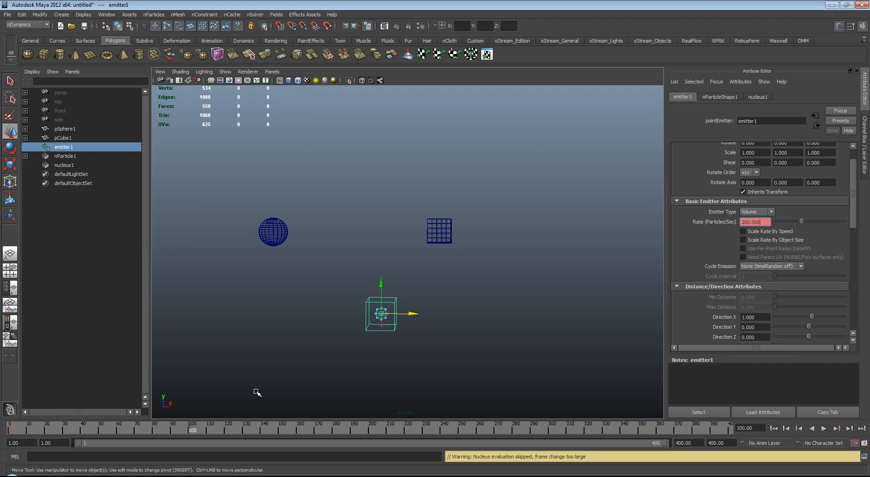
left_click(117, 434)
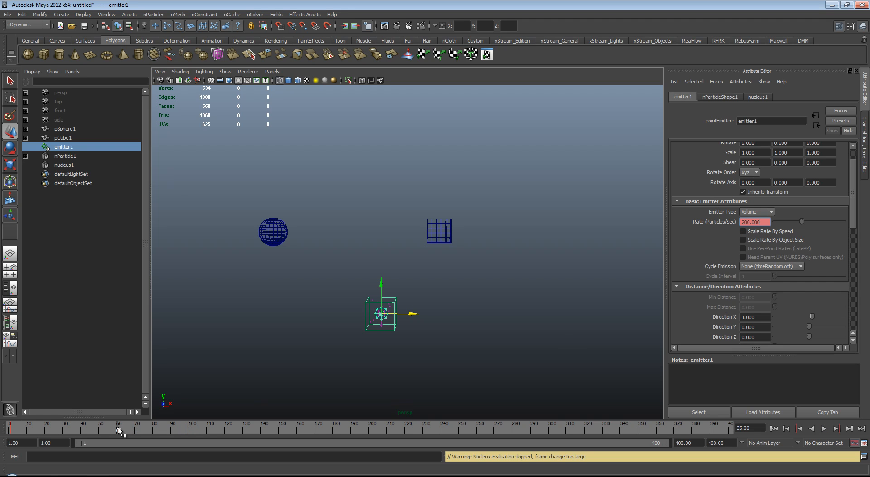
left_click(189, 434)
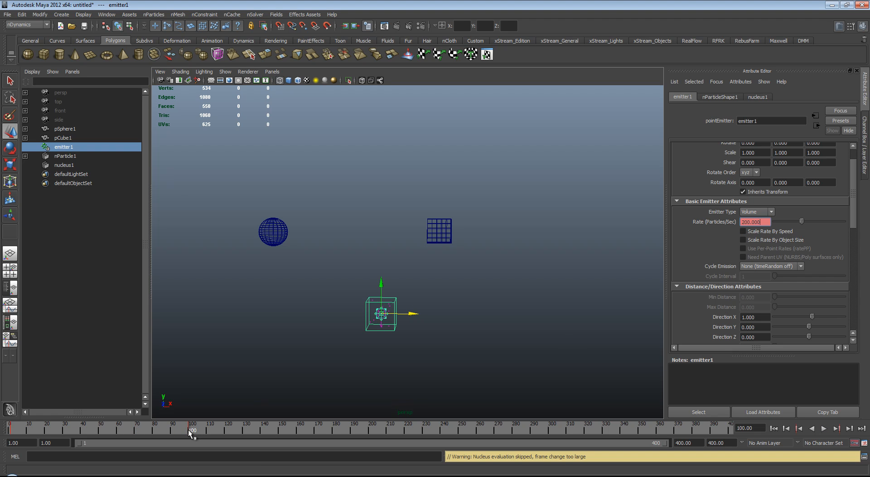
mouse_move(337, 433)
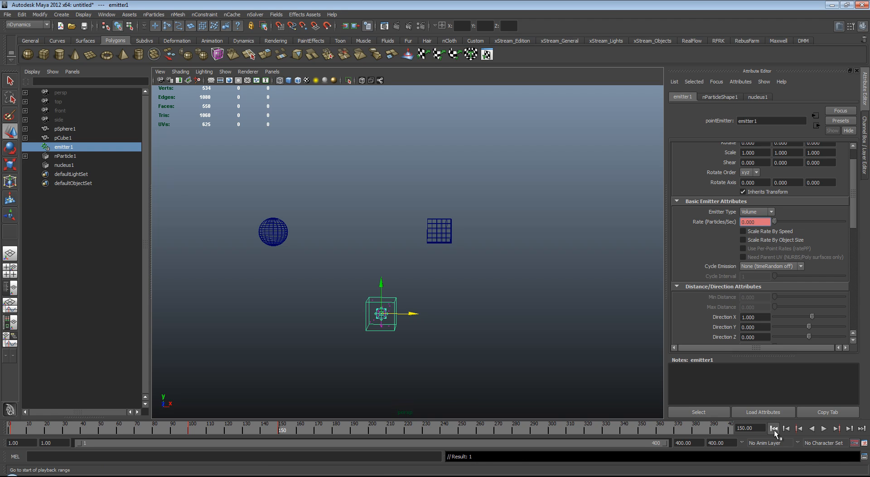
left_click(824, 430)
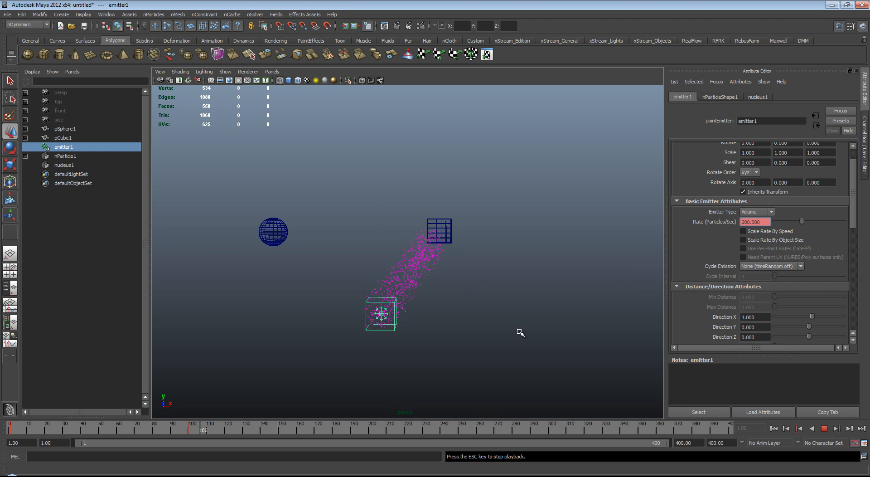
left_click(828, 430)
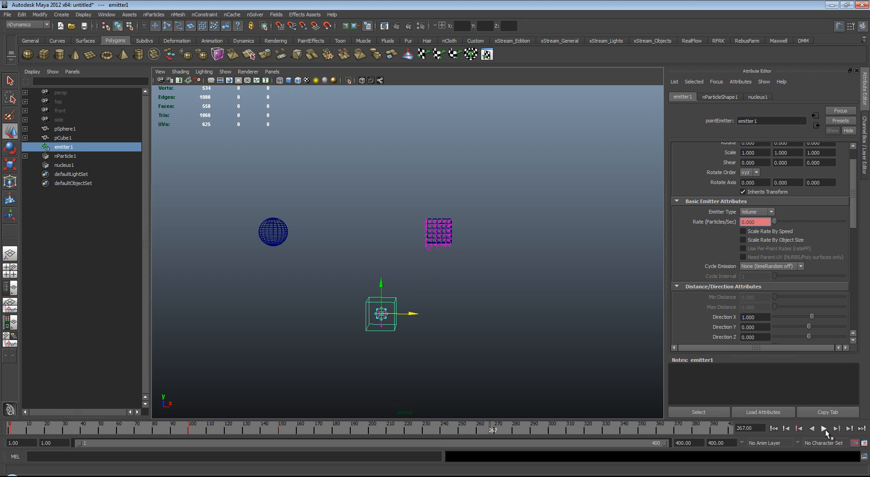
left_click(825, 433)
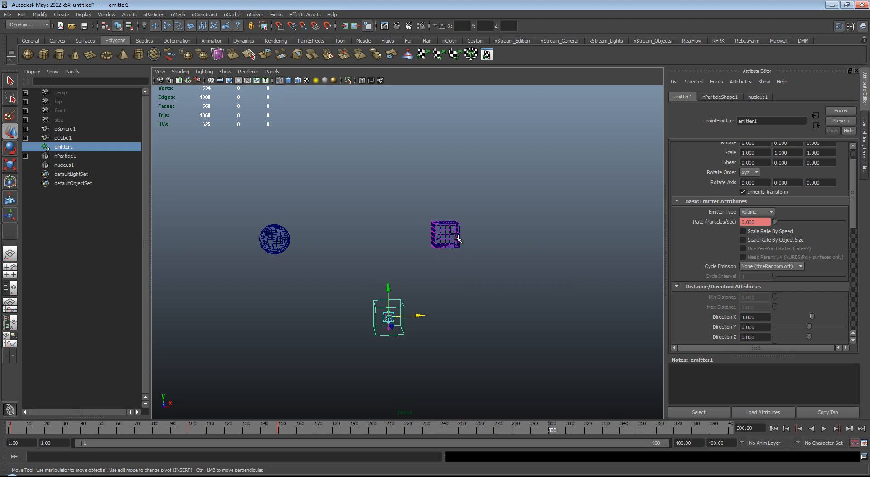
mouse_move(246, 234)
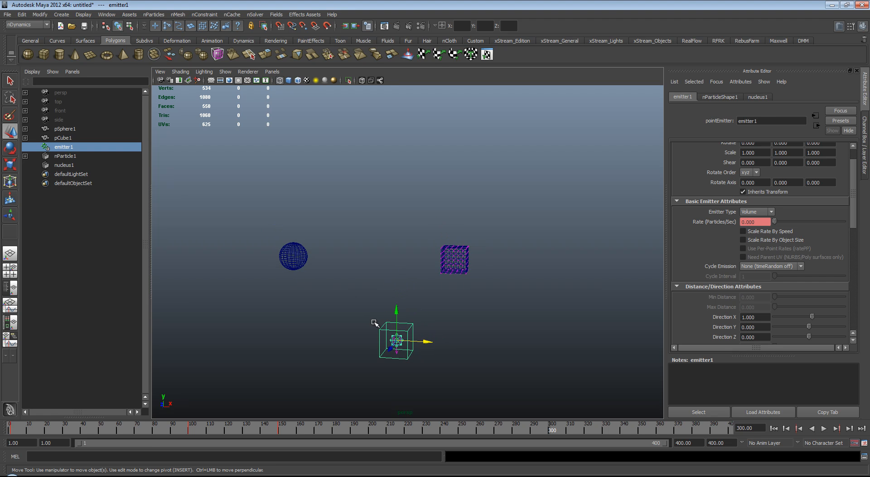
Add pSphere1 as a second goal for nParticle1 with goal weight 0.
left_click(66, 155)
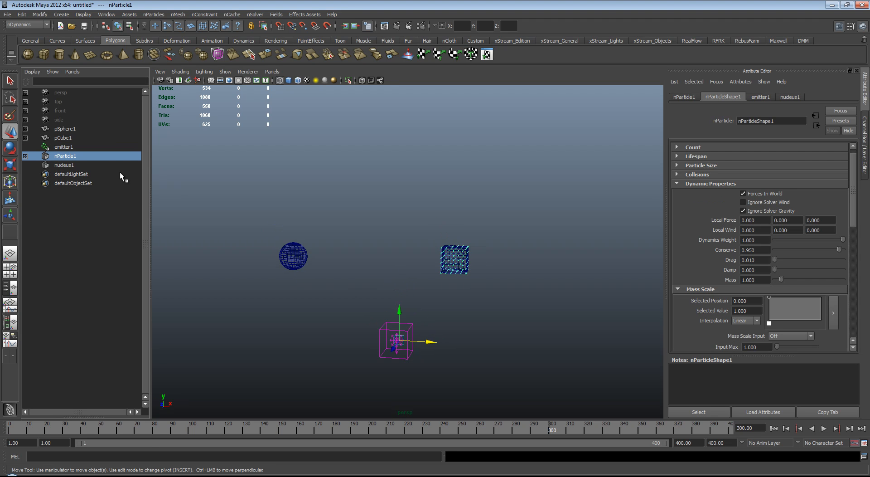
mouse_move(74, 131)
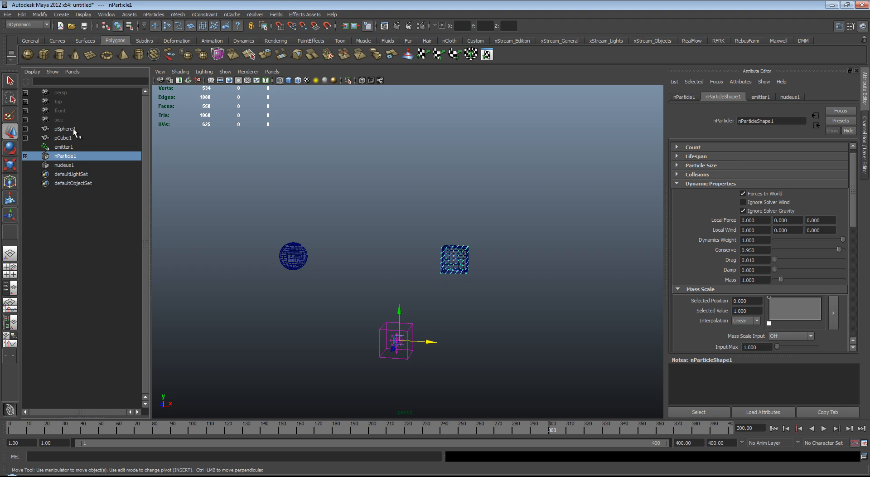
left_click(61, 128)
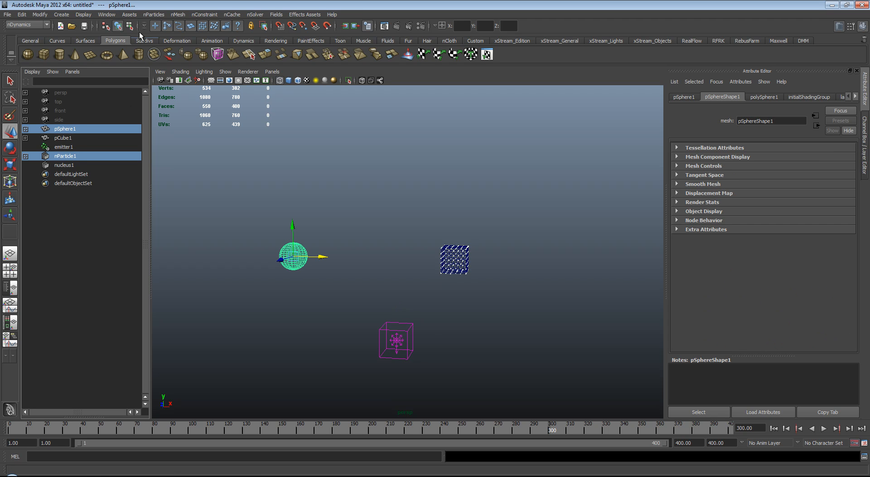
left_click(153, 14)
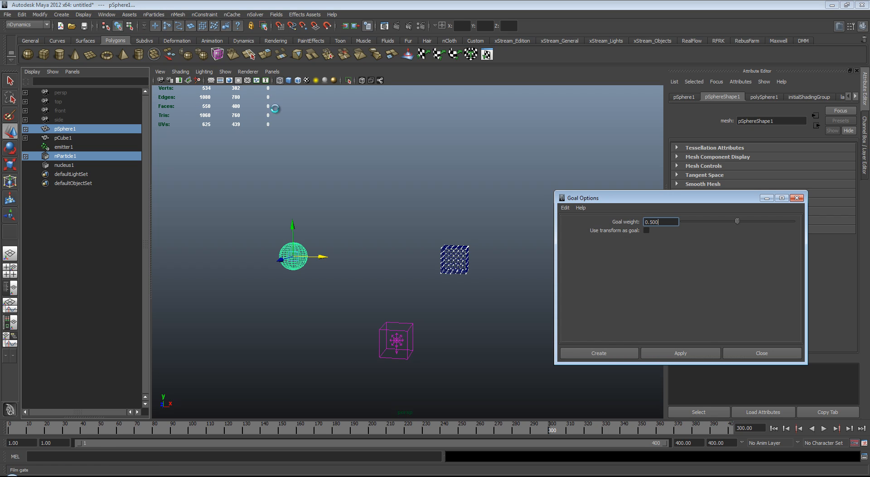
type("0")
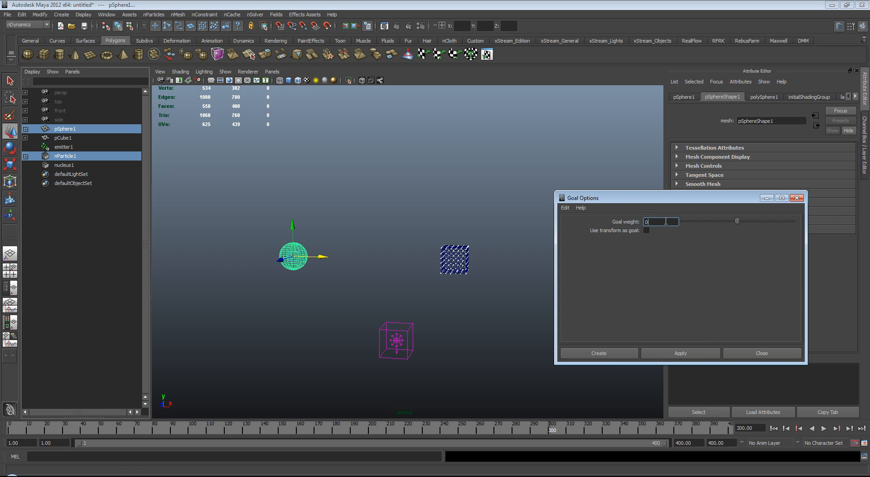
left_click(598, 352)
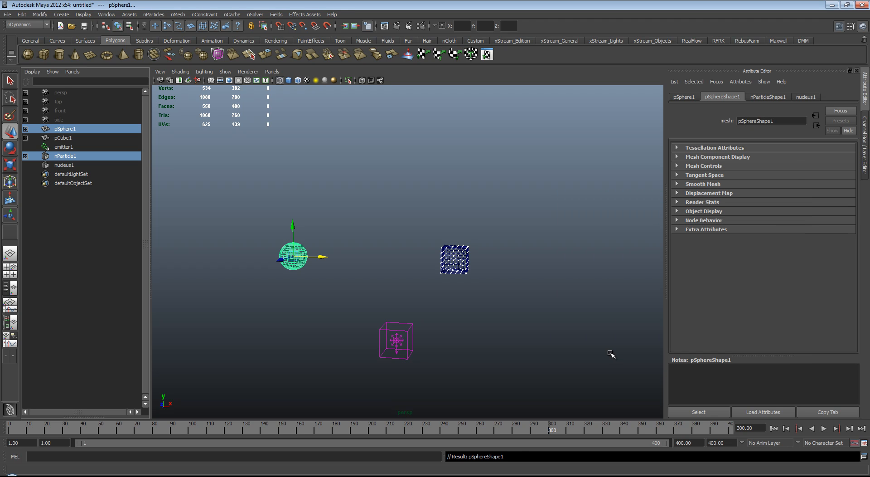
left_click(825, 428)
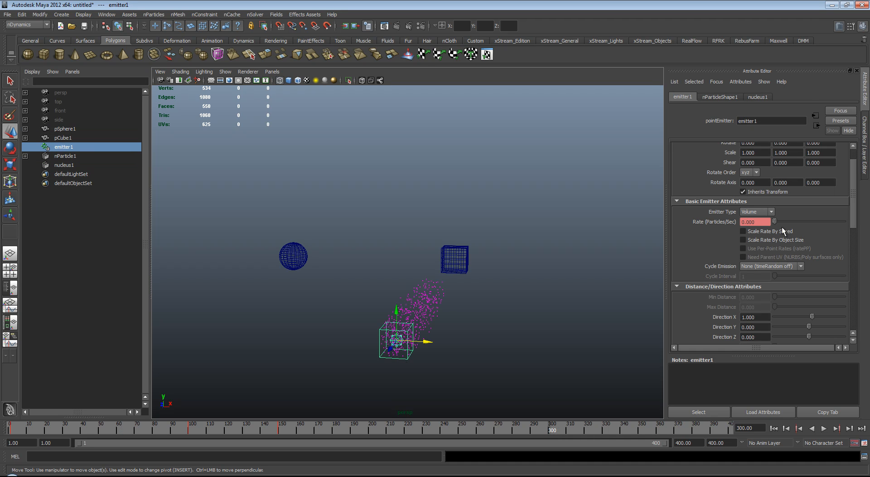
Show nParticleShape1's Goal Weights and Objects, then play ahead to watch particles gather on the cube.
scroll("down", 3)
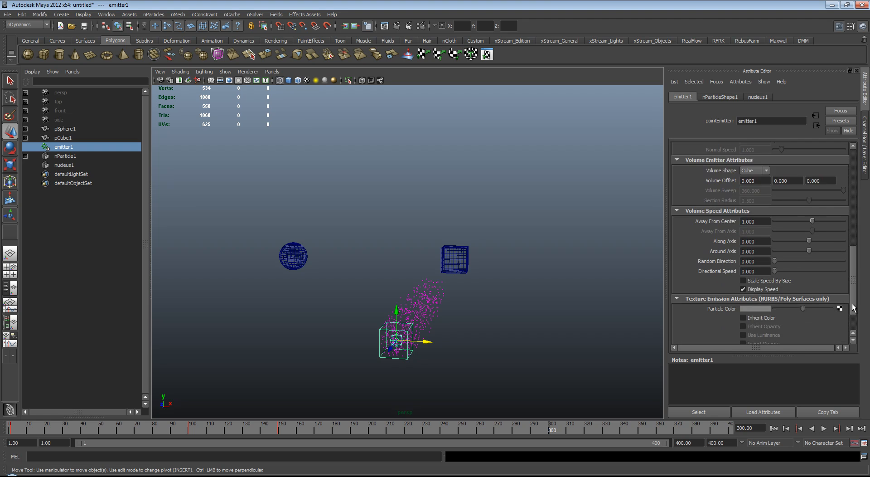
left_click(719, 96)
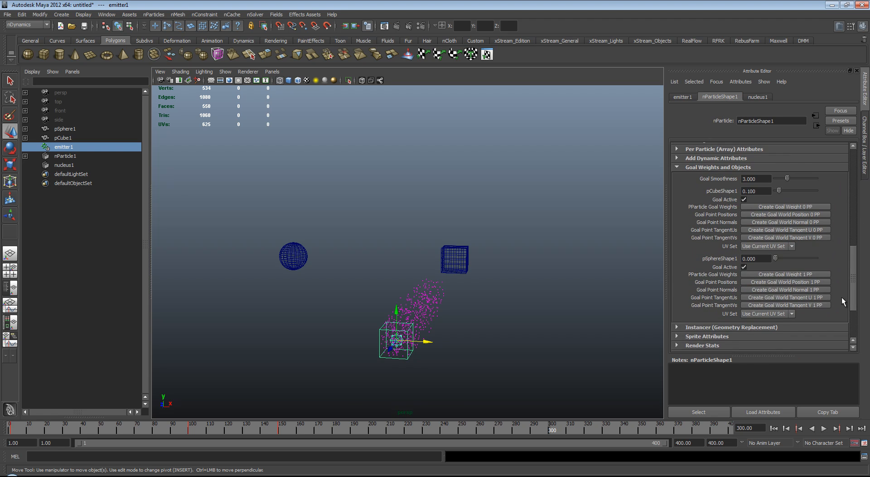
mouse_move(730, 178)
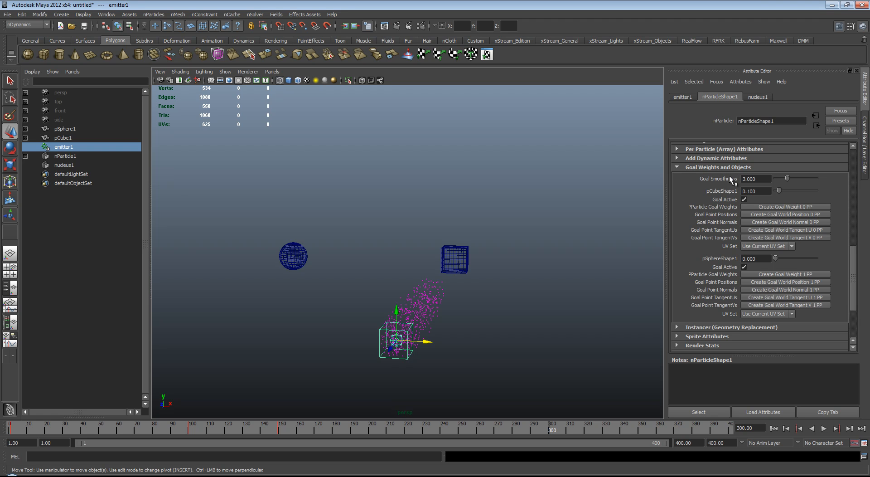
mouse_move(720, 259)
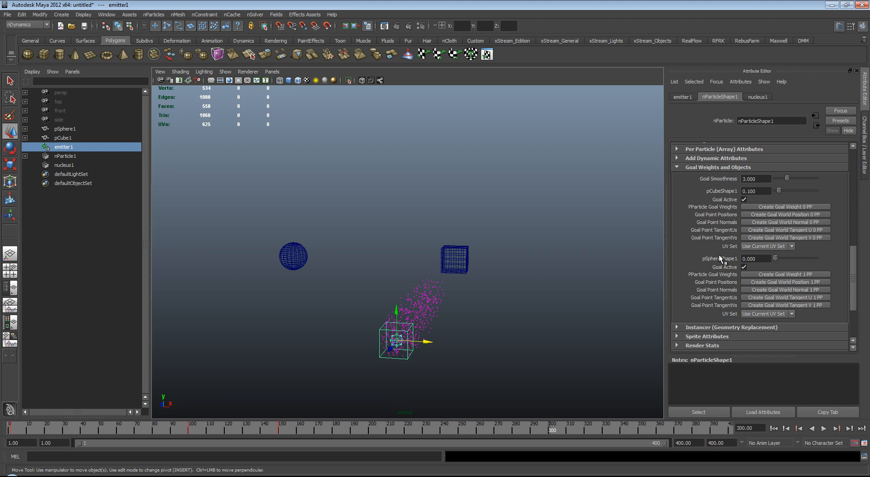
mouse_move(543, 351)
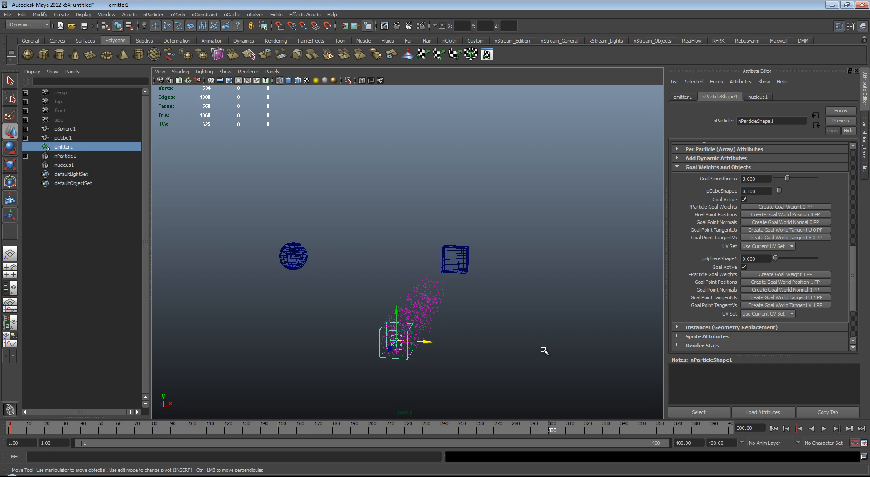
mouse_move(280, 429)
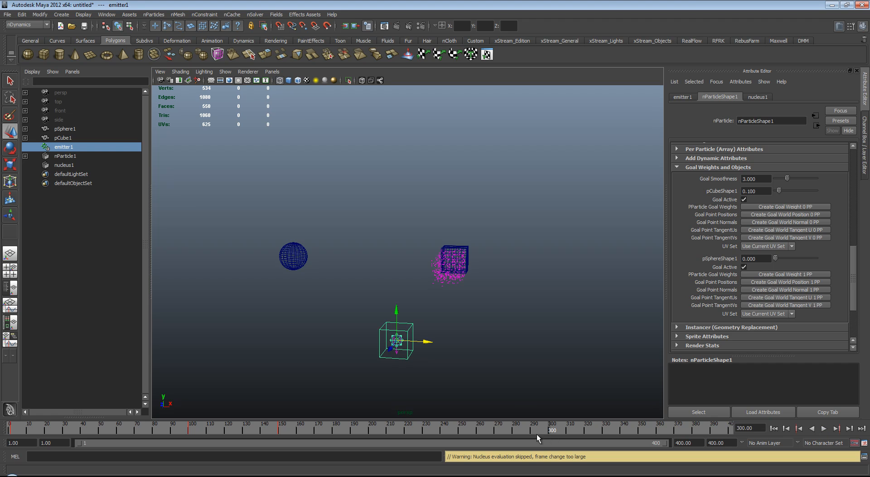
mouse_move(547, 447)
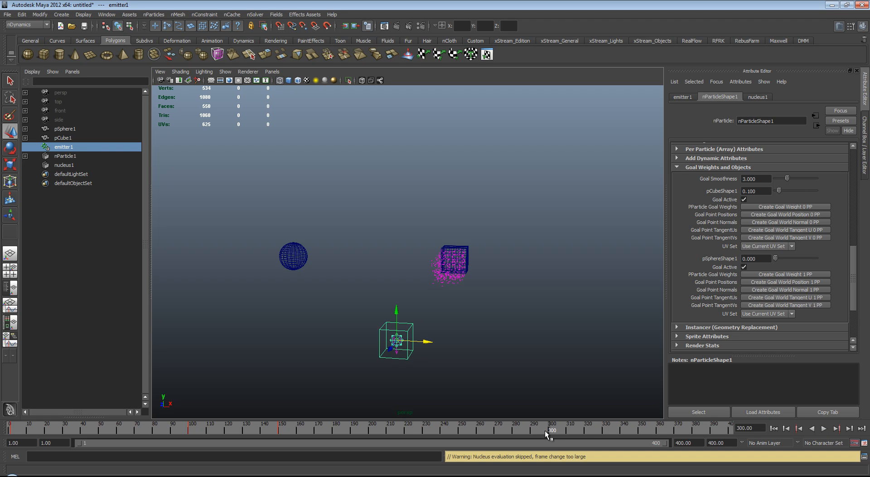
left_click(828, 429)
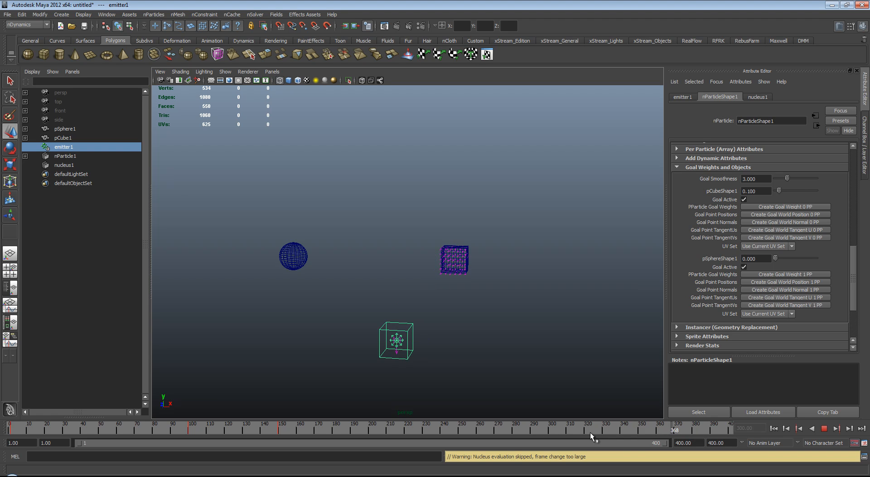
left_click(827, 428)
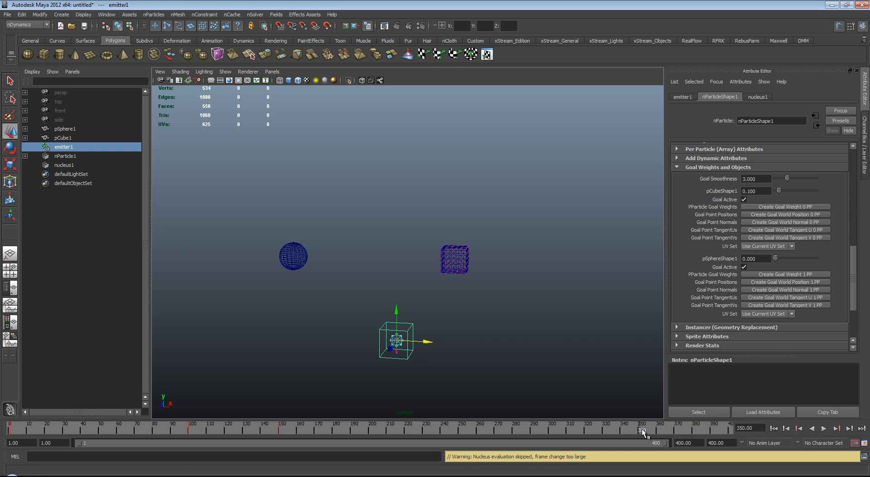
mouse_move(424, 249)
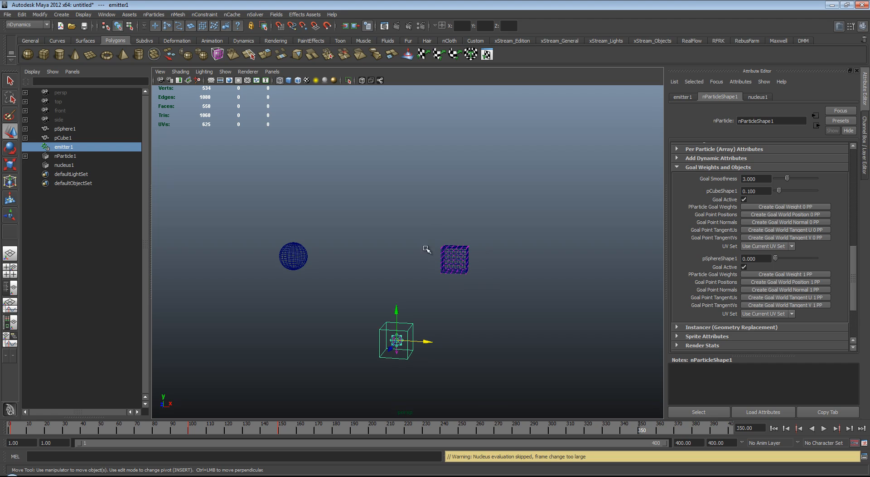
mouse_move(554, 235)
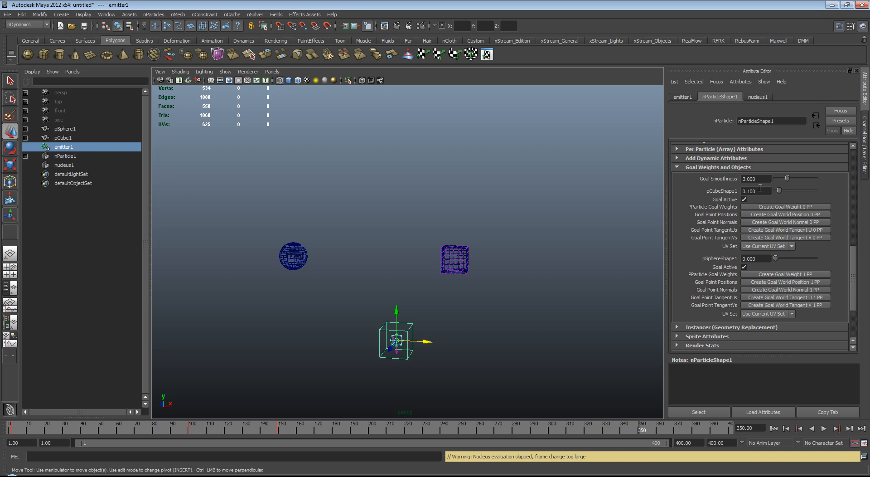
Key pCubeShape1 goal weight at 0 on frame 350 and 0.1 at another frame.
type("0.000")
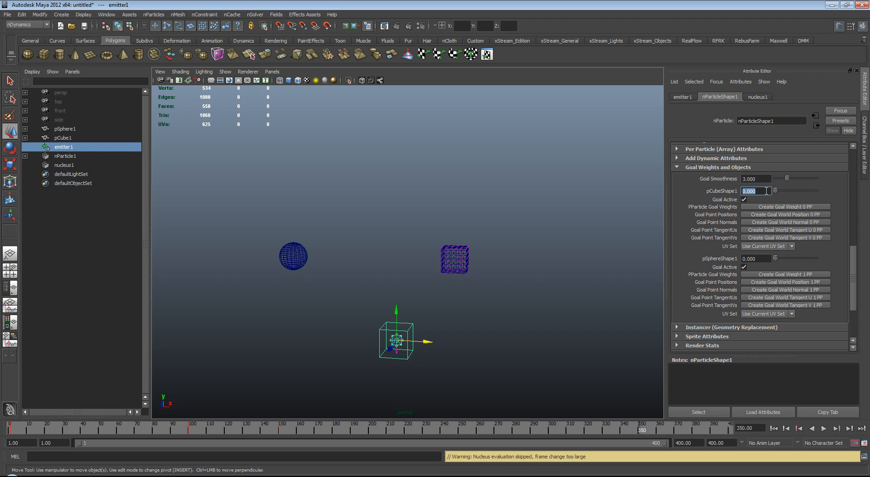
type("0.100")
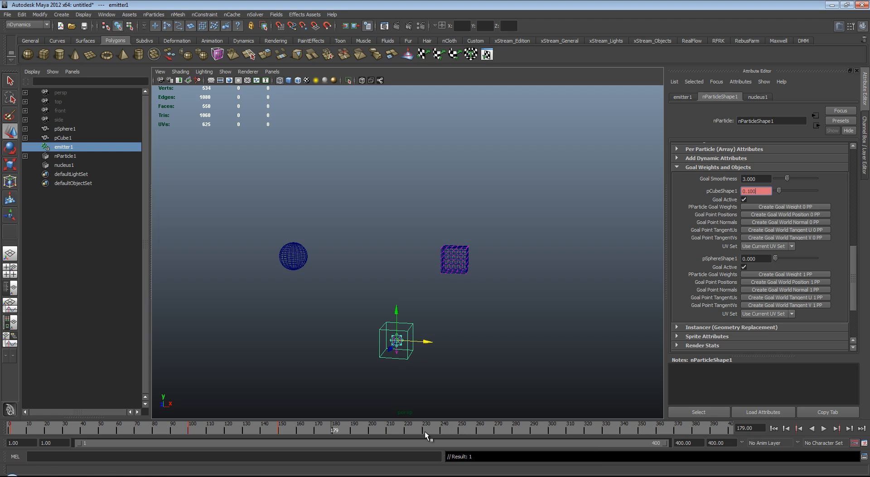
left_click(842, 428)
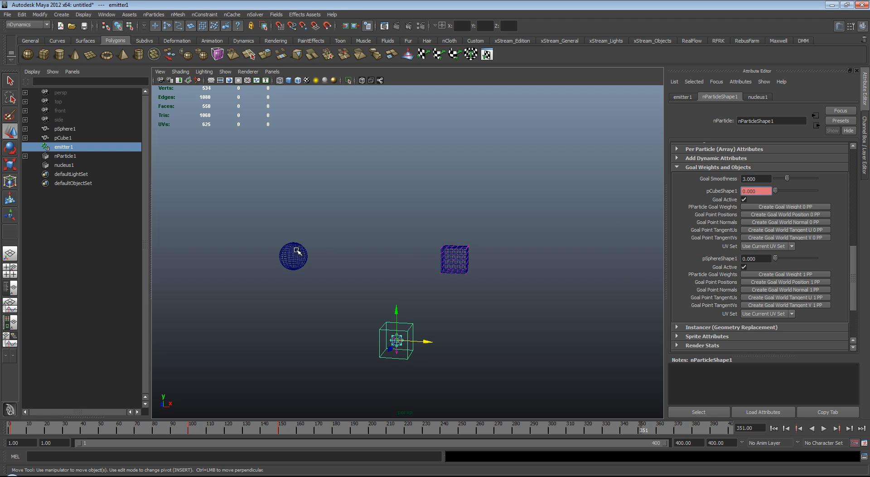
Key pSphereShape1 goal weight to 0.2 at frame 350, then step back to the previous key.
left_click(756, 259)
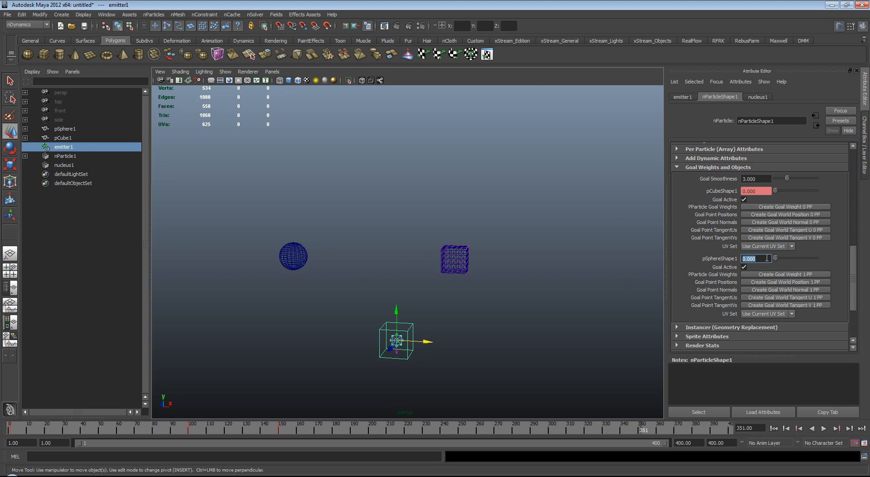
type(".2")
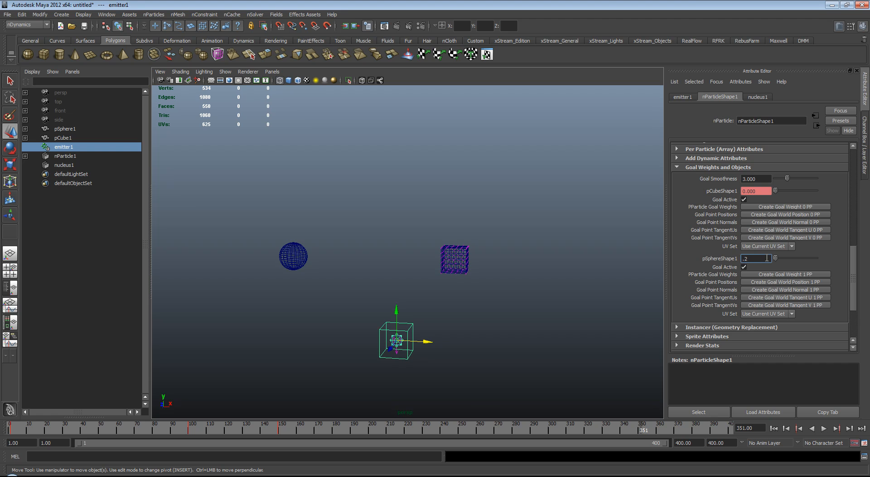
right_click(755, 258)
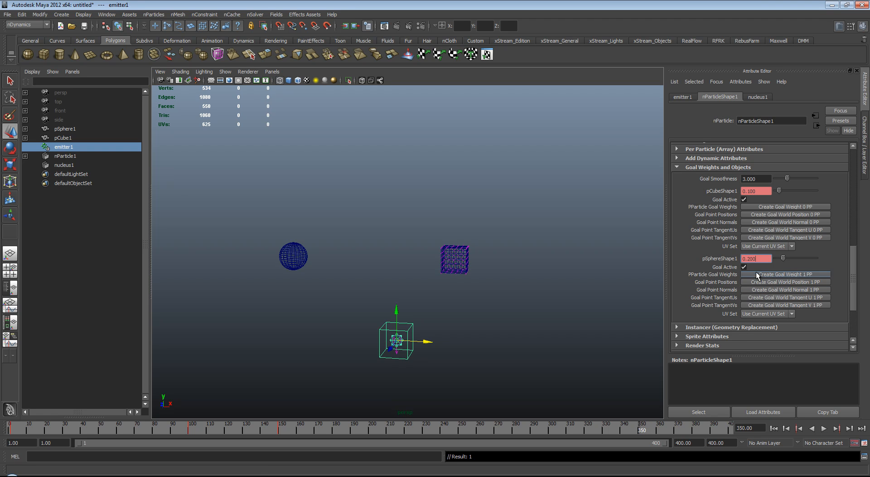
left_click_drag(783, 258, 774, 258)
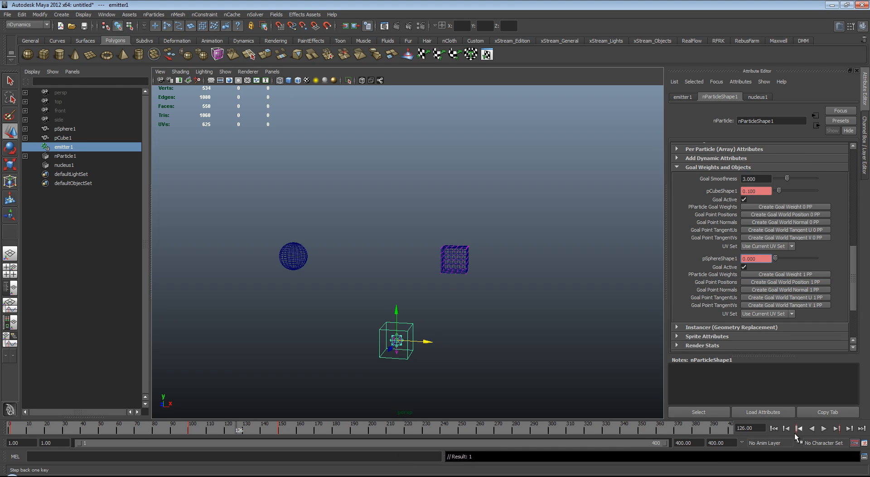
left_click(834, 430)
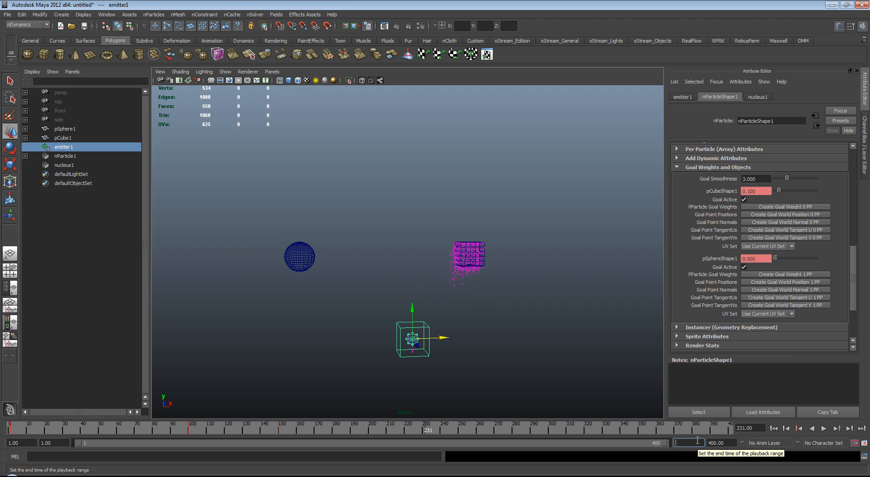
Set the playback end to frame 800 and preview particles moving onto the sphere.
type("800.00")
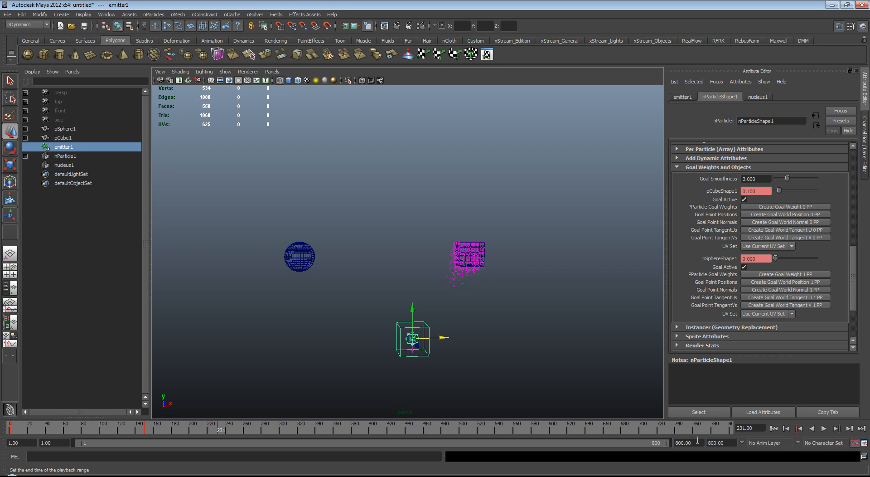
left_click(829, 428)
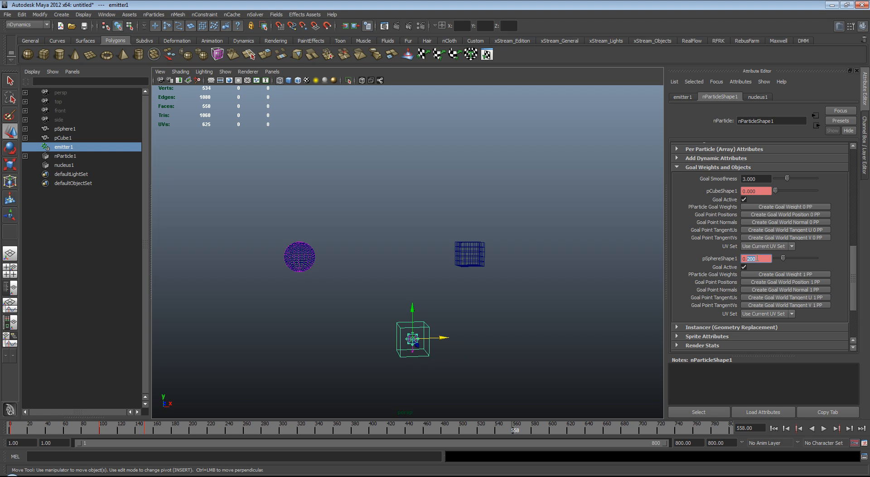
mouse_move(324, 436)
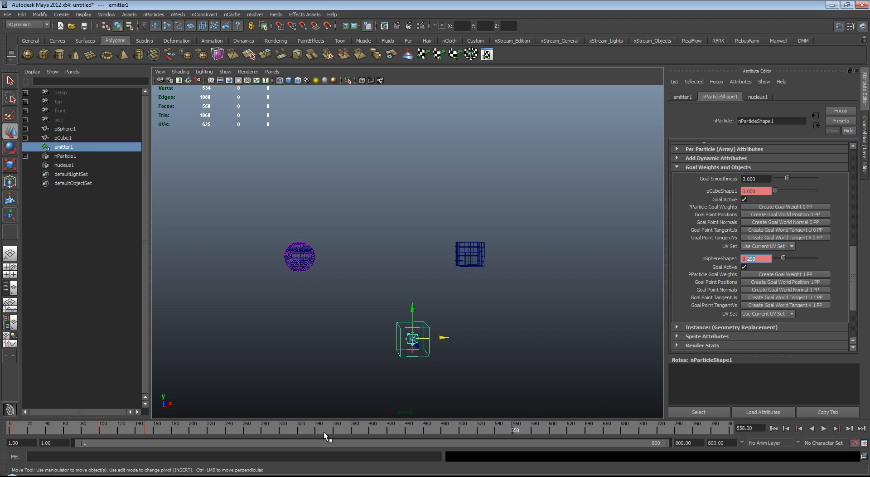
mouse_move(325, 436)
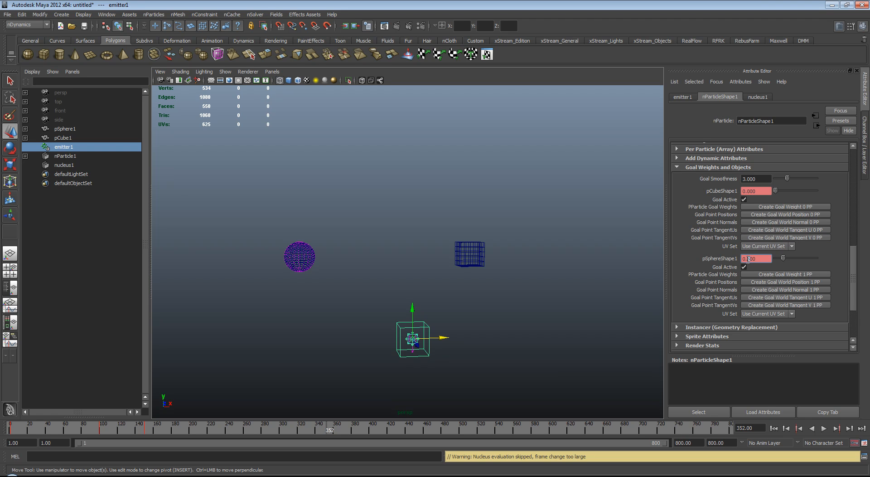
Return to the first frame and play the particle simulation forwards.
right_click(755, 259)
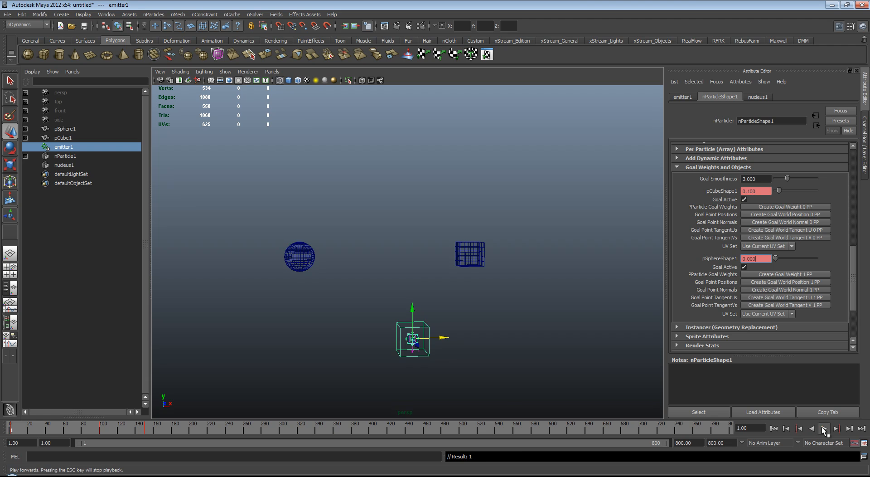
left_click(827, 429)
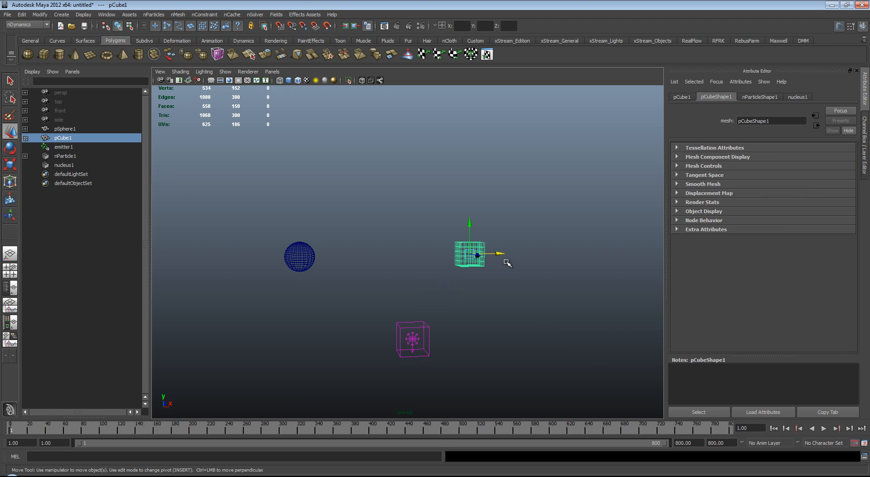
Enlarge the cube around the sphere, hide both goal objects, and play the simulation.
left_click_drag(477, 255, 299, 255)
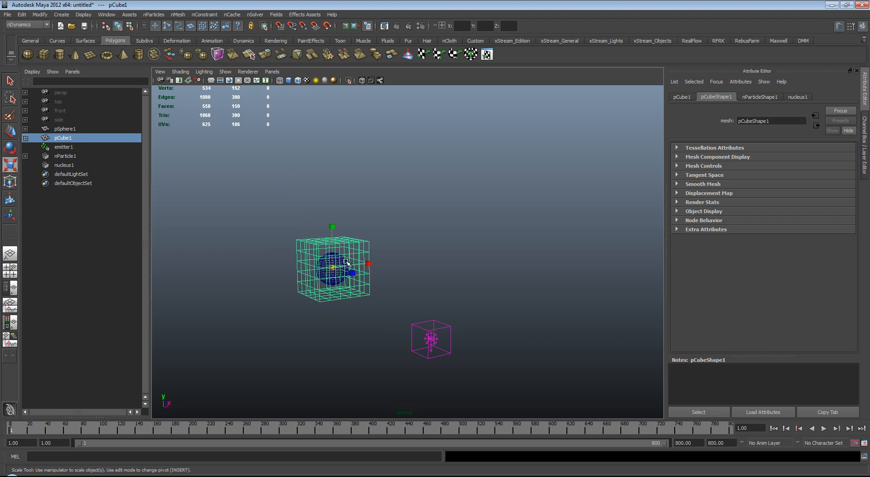
mouse_move(363, 299)
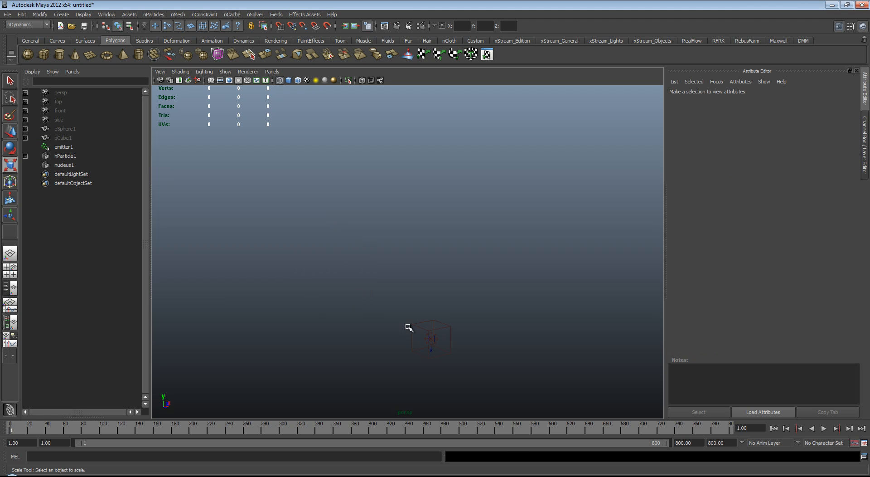
left_click(827, 429)
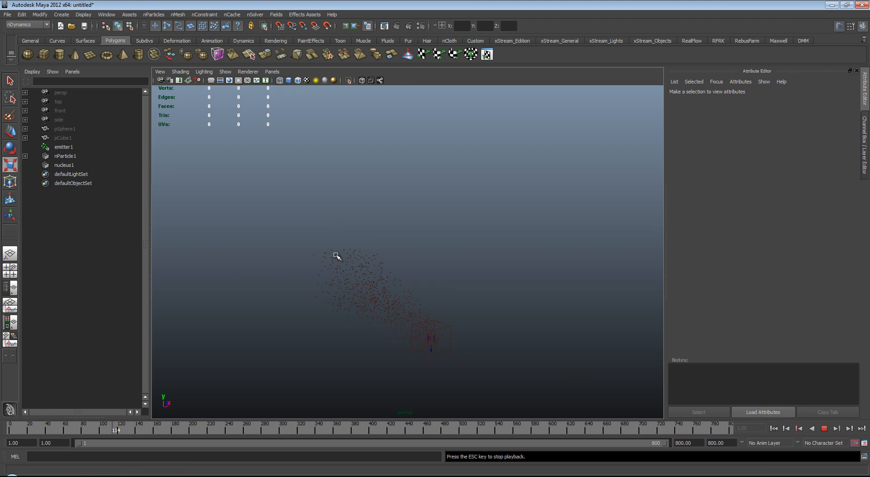